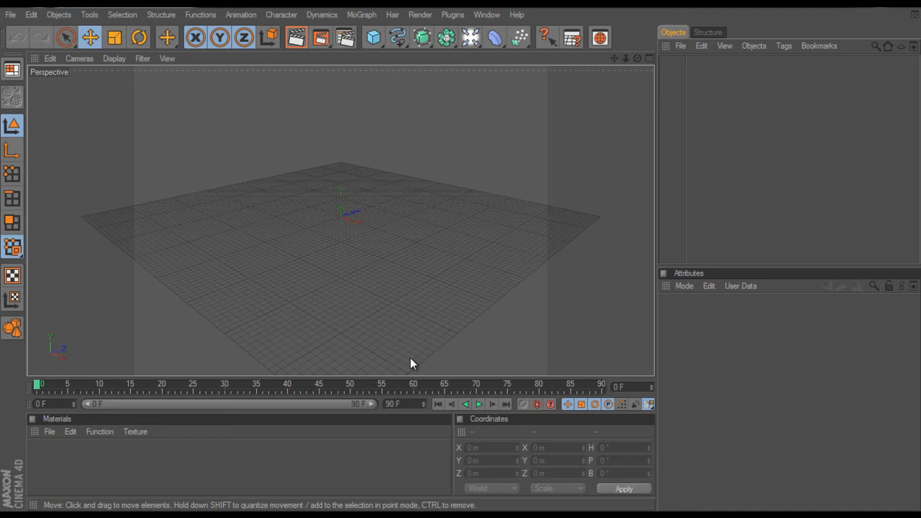
mouse_move(401, 338)
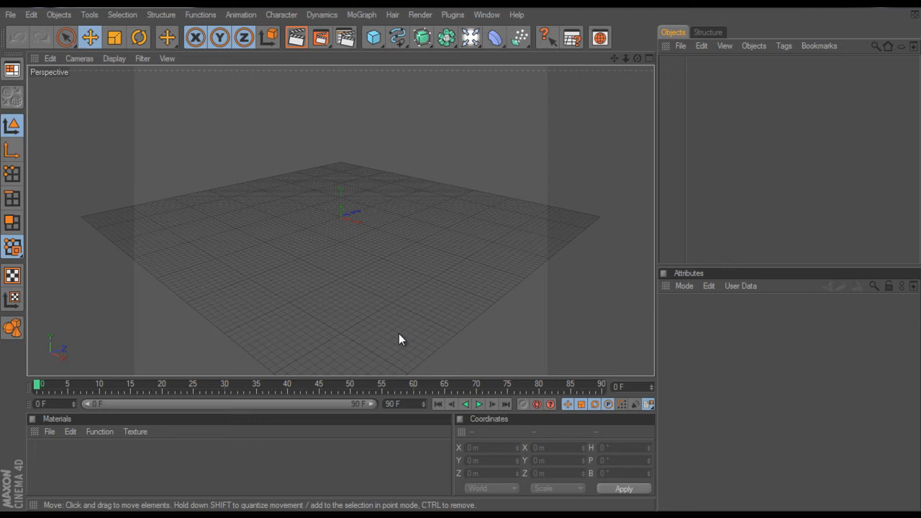
mouse_move(394, 331)
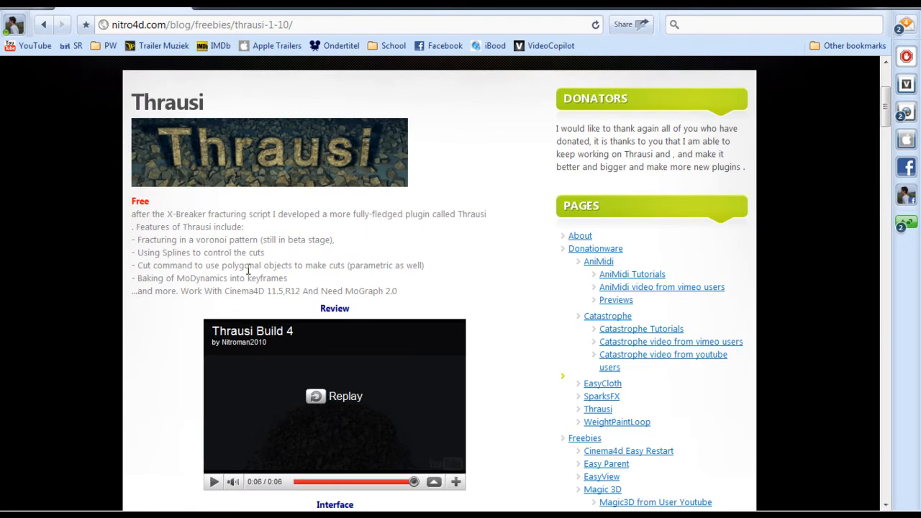
mouse_move(280, 208)
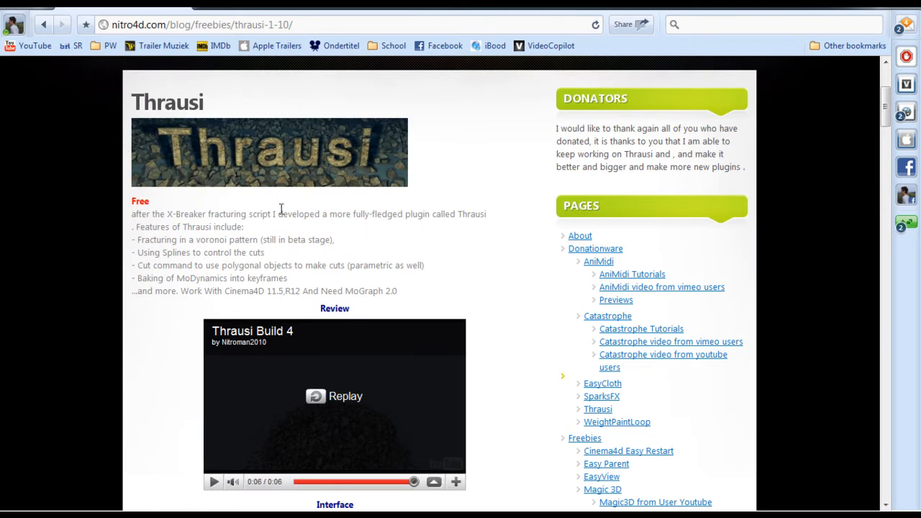
Step: Scroll the Thrausi page down to the version 1.22 download links and installation steps
scroll("down", 3)
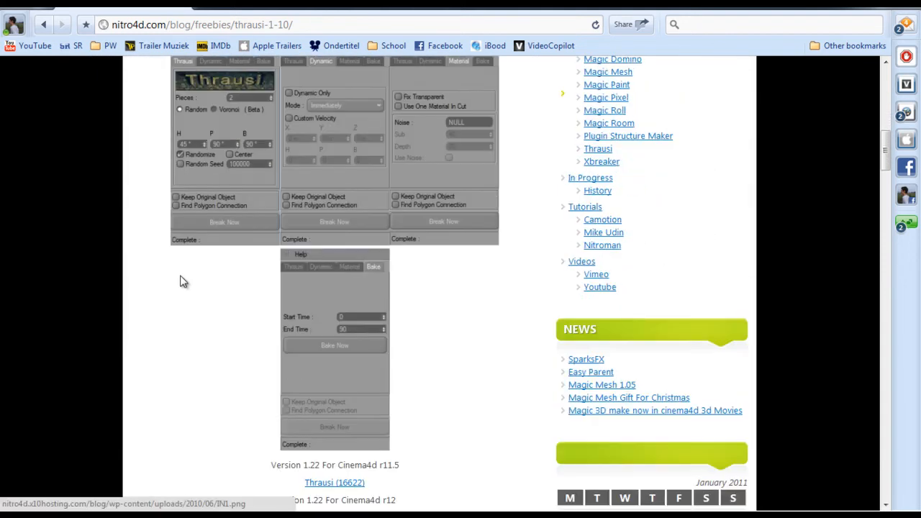
scroll("down", 3)
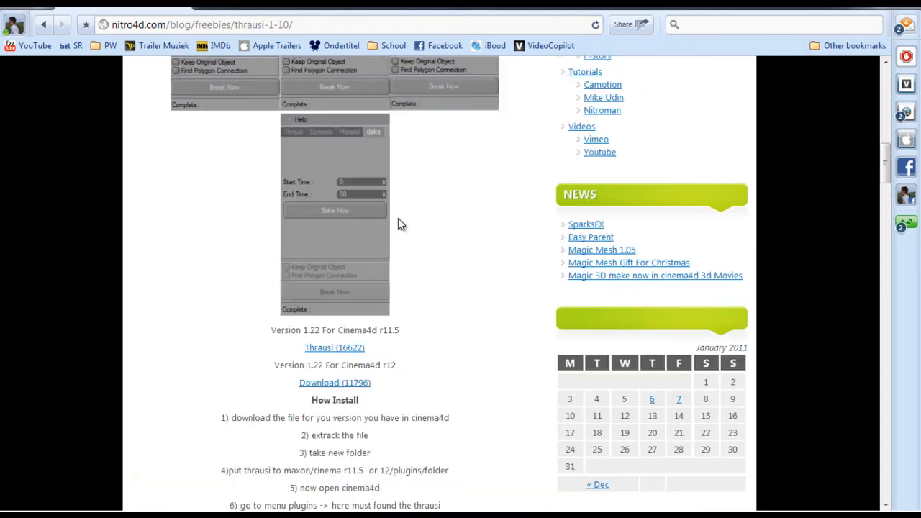
scroll("down", 3)
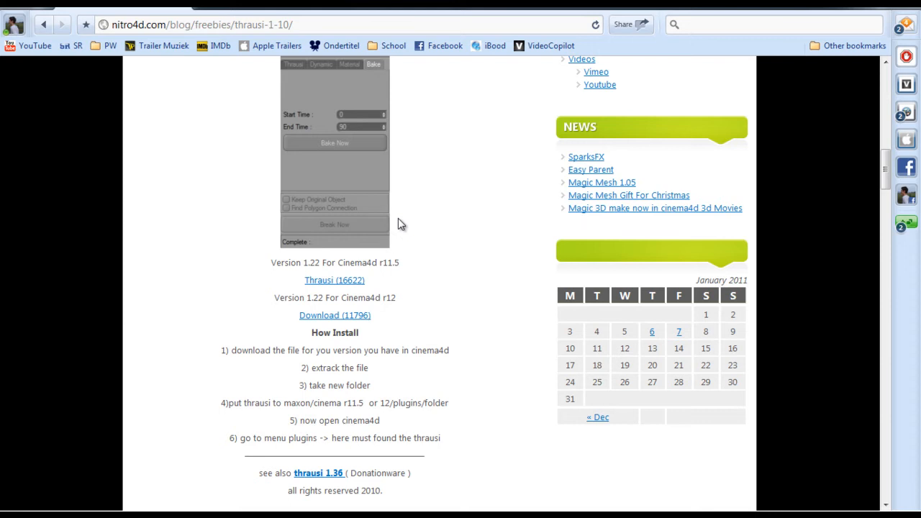
mouse_move(323, 422)
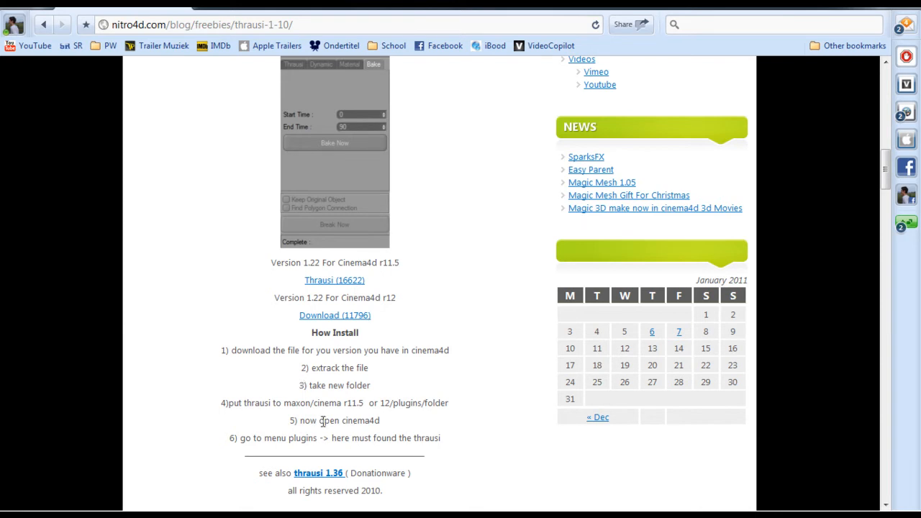
mouse_move(322, 397)
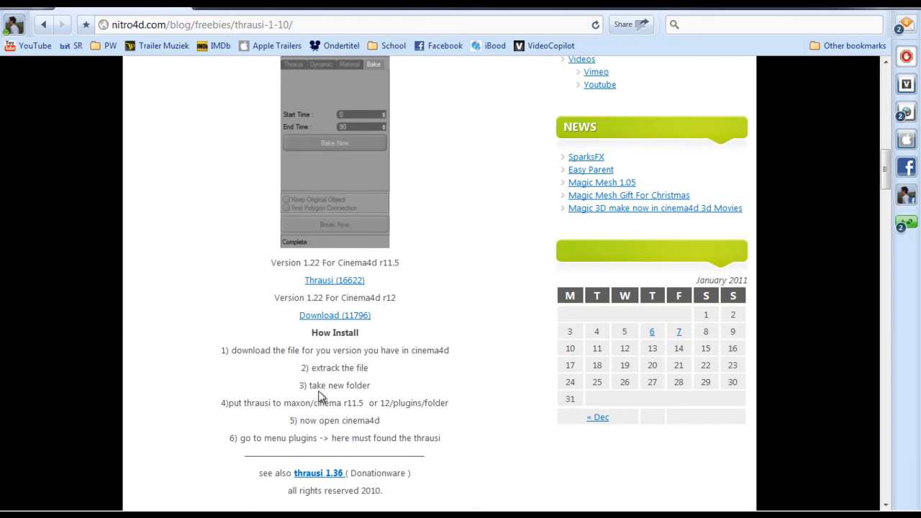
mouse_move(320, 395)
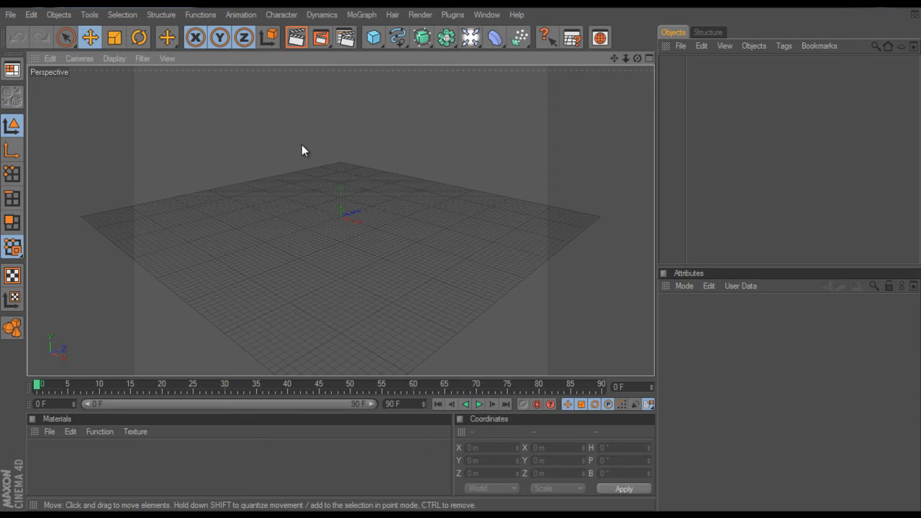
mouse_move(282, 182)
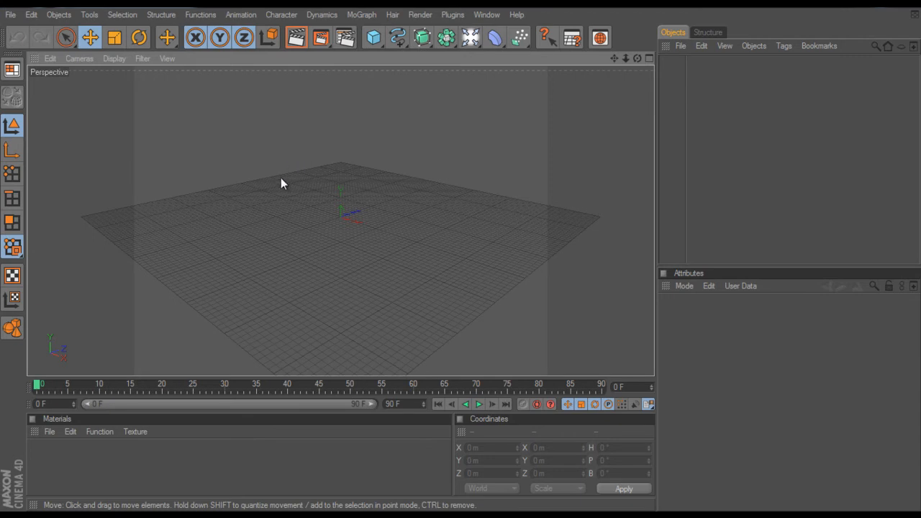
mouse_move(273, 191)
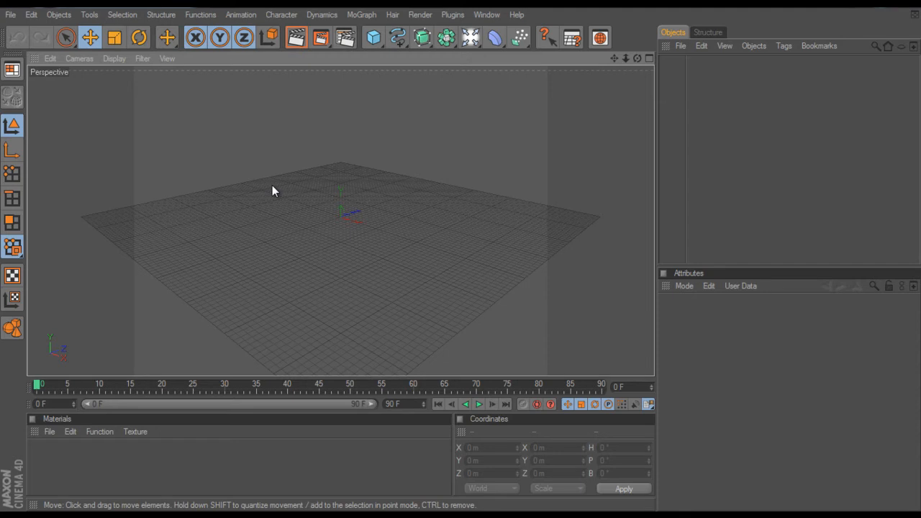
Step: Open Cinema 4D's Render Settings with Ctrl+B
key("ctrl+b")
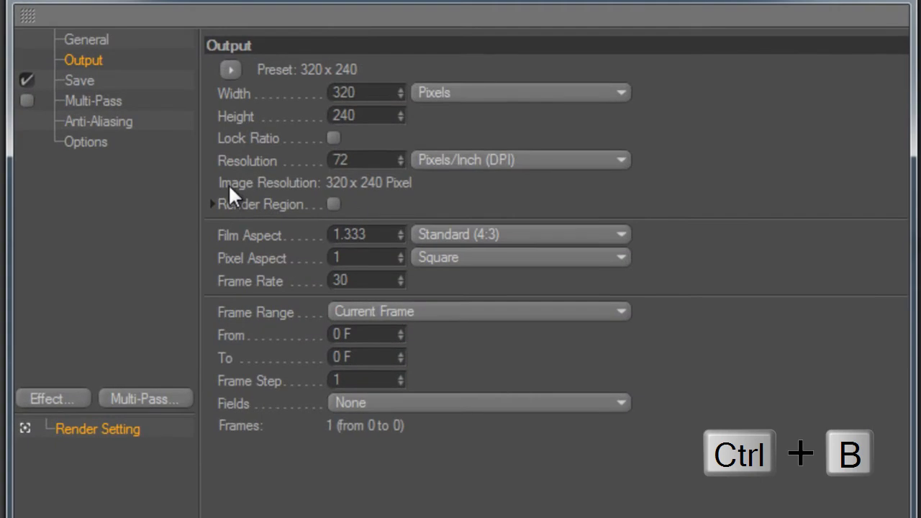
mouse_move(260, 172)
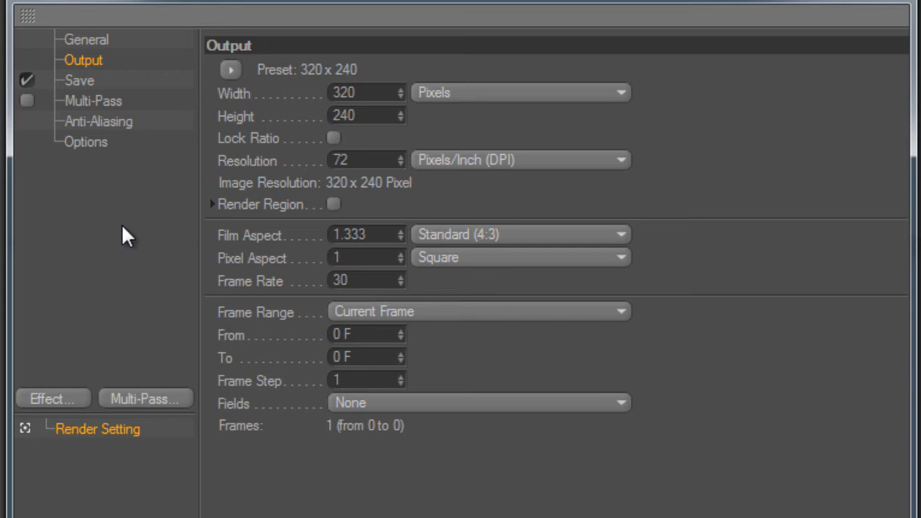
mouse_move(147, 234)
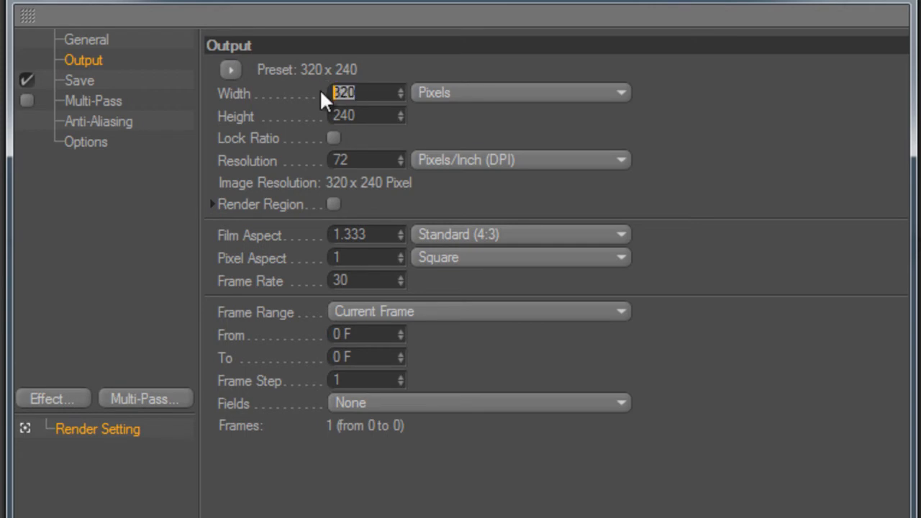
Step: Set output to 1280×720 HDTV 16:9 and render all 91 frames, 0 to 90
type("1280")
left_click(367, 116)
type("7")
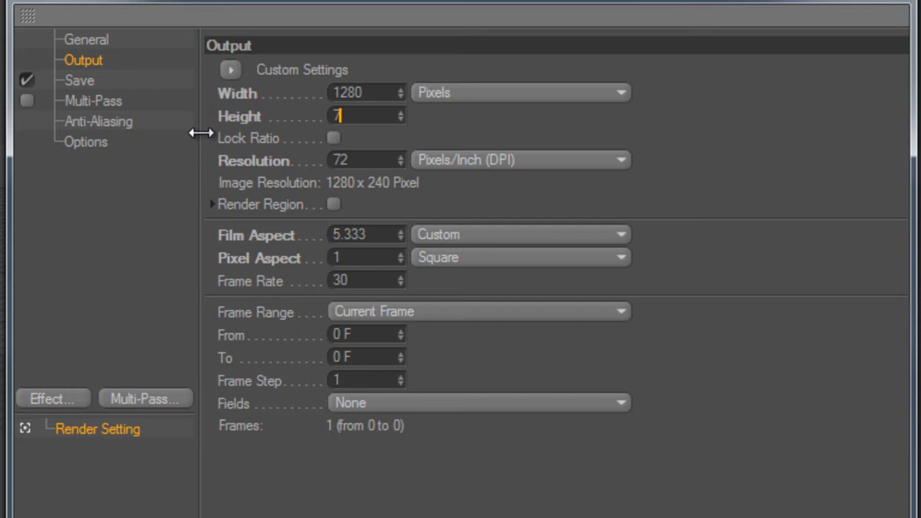
type("20")
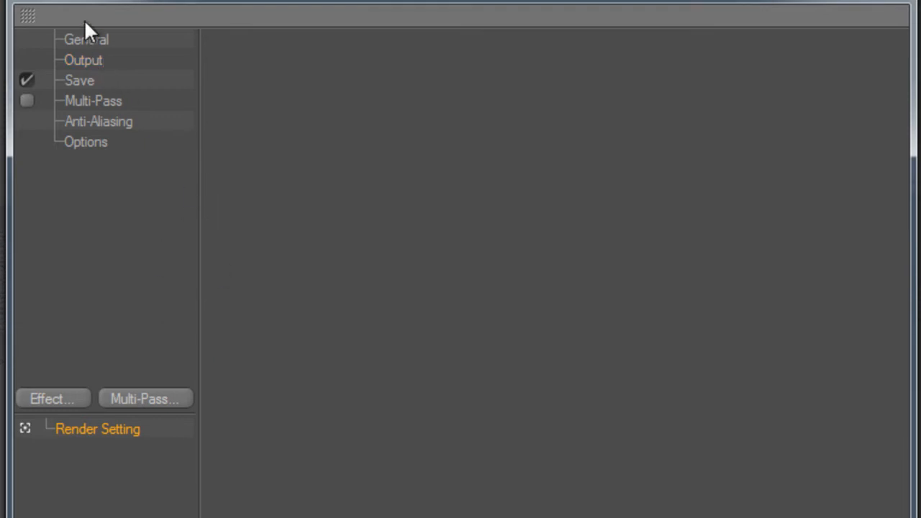
left_click(86, 40)
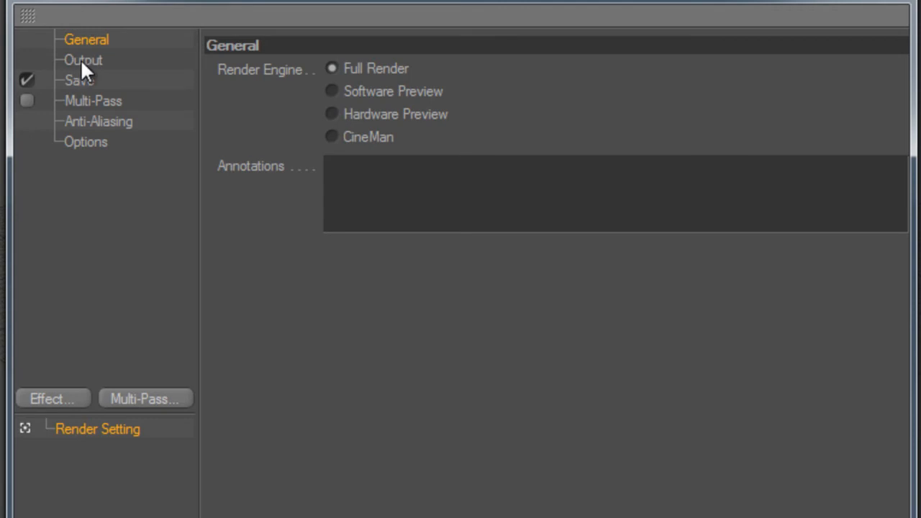
left_click(82, 60)
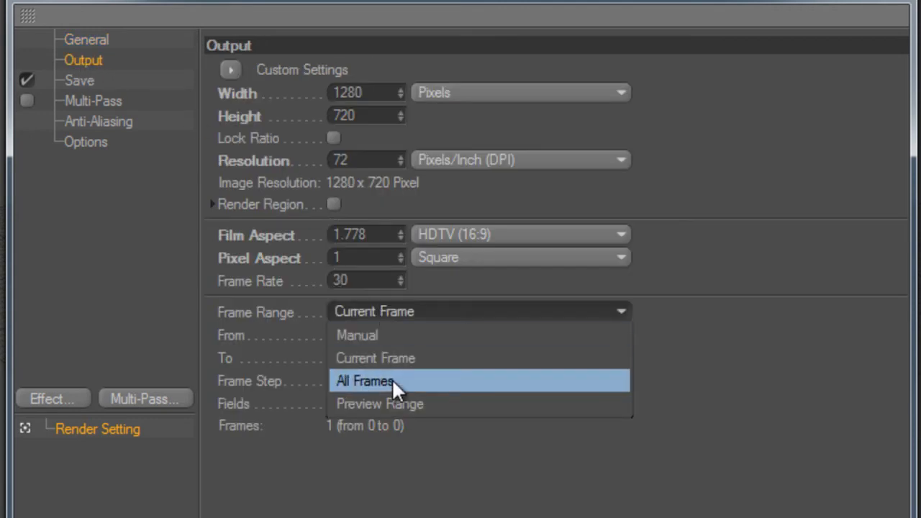
left_click(364, 380)
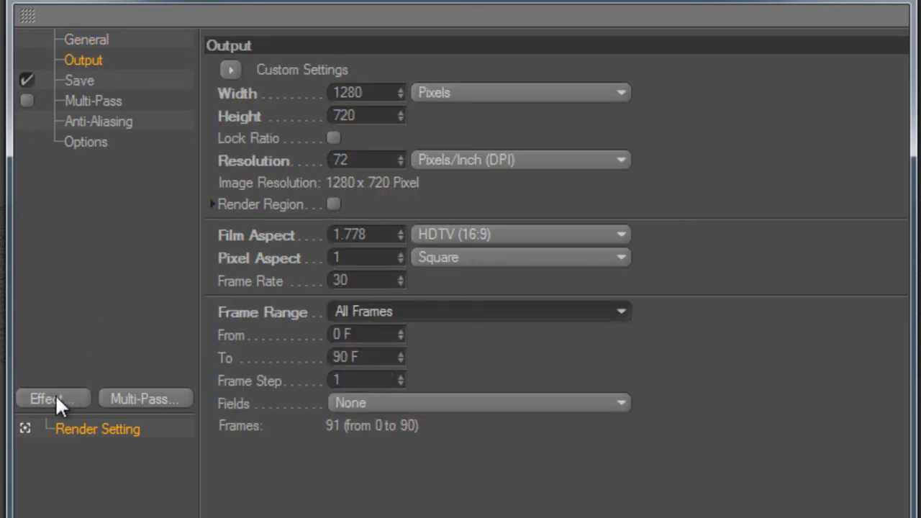
mouse_move(11, 389)
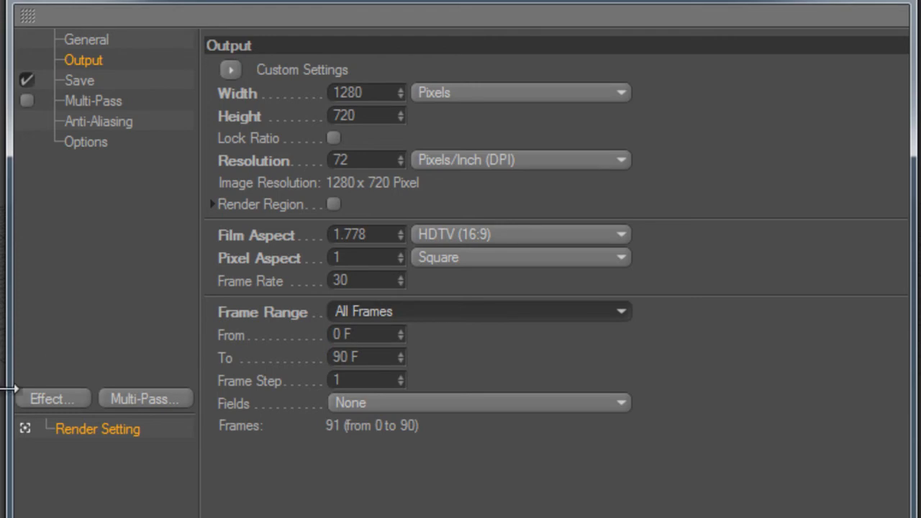
Step: Add Global Illumination as a render effect from the Effect list
left_click(50, 399)
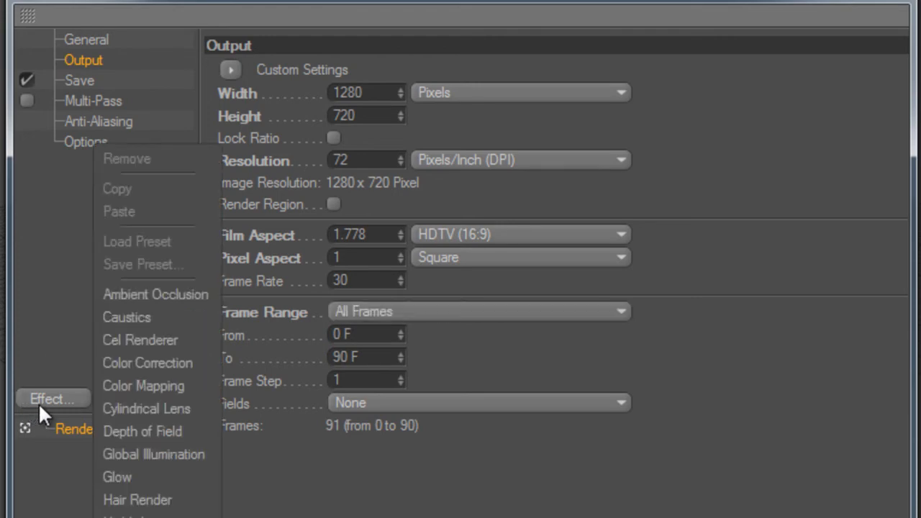
mouse_move(158, 454)
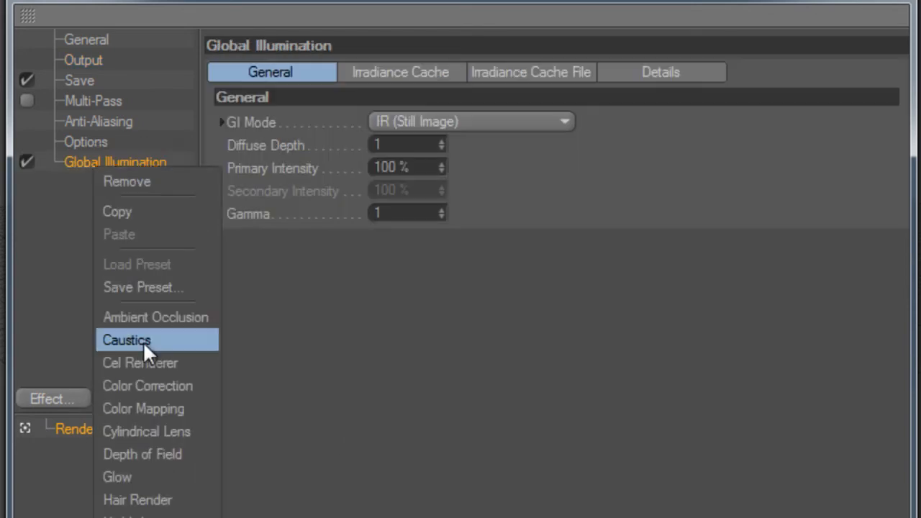
left_click(155, 317)
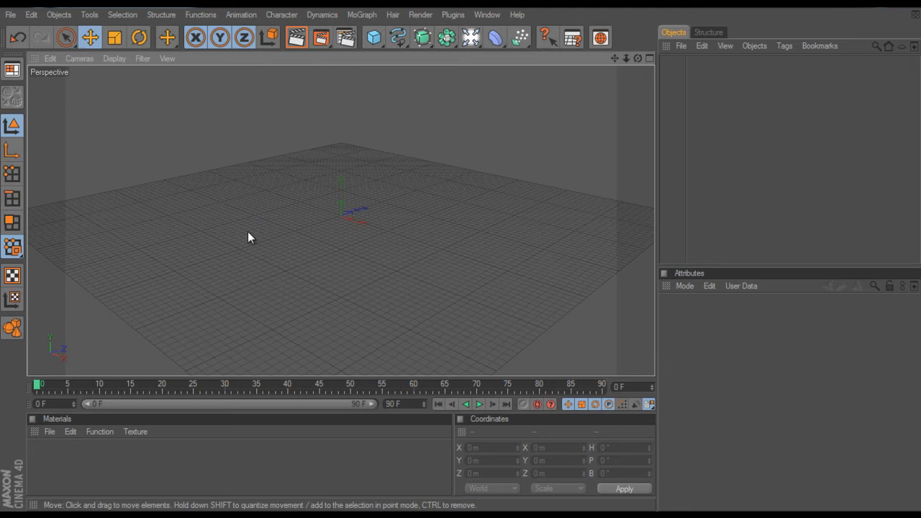
mouse_move(353, 179)
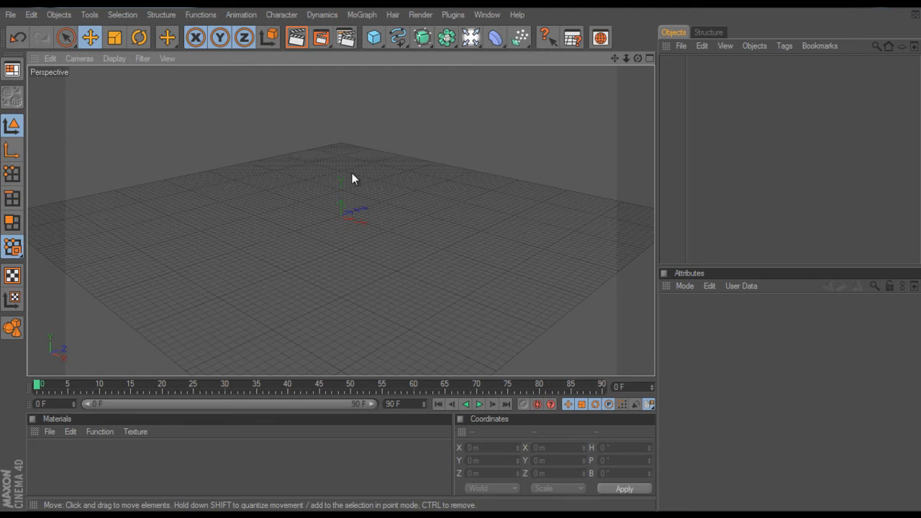
mouse_move(372, 331)
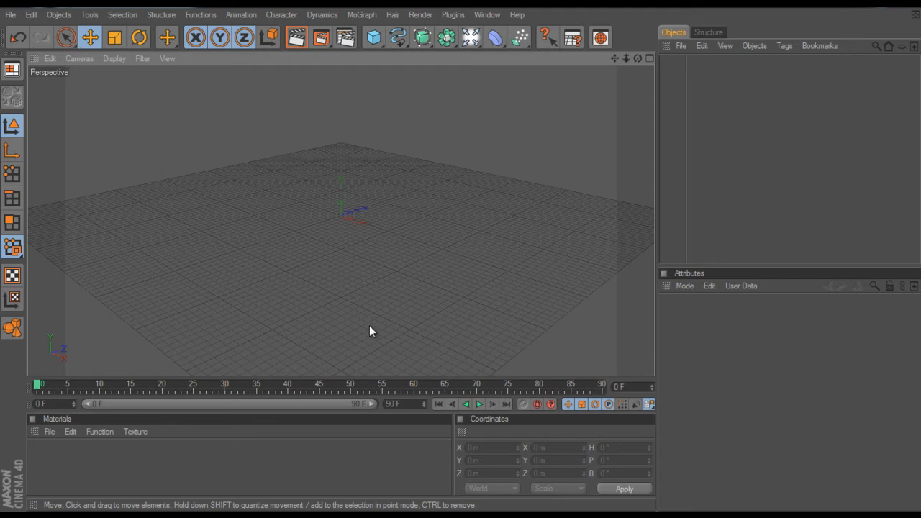
mouse_move(368, 328)
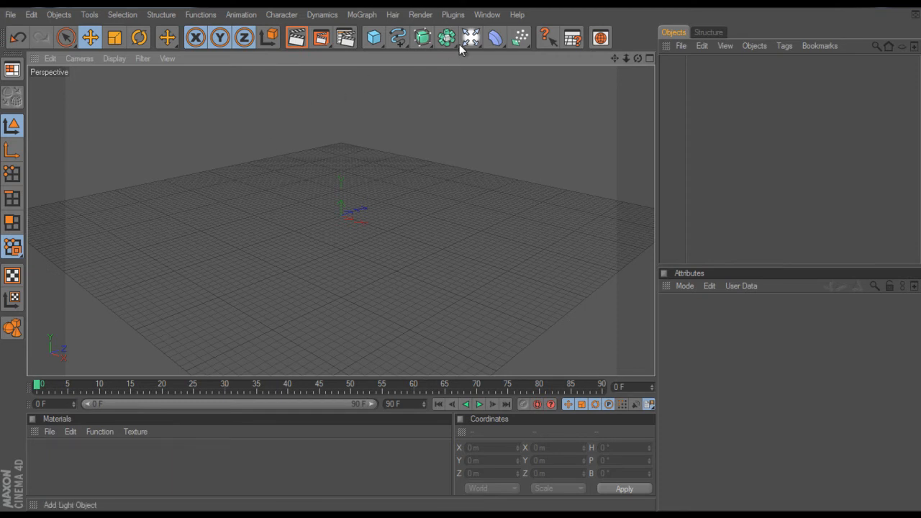
Step: Add a Floor object to sit alongside the Sky in the scene
left_click(469, 36)
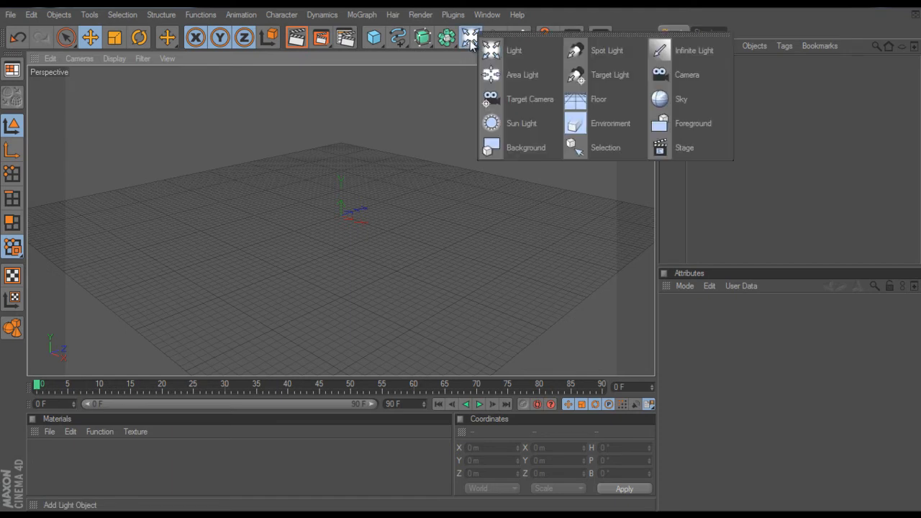
left_click(680, 99)
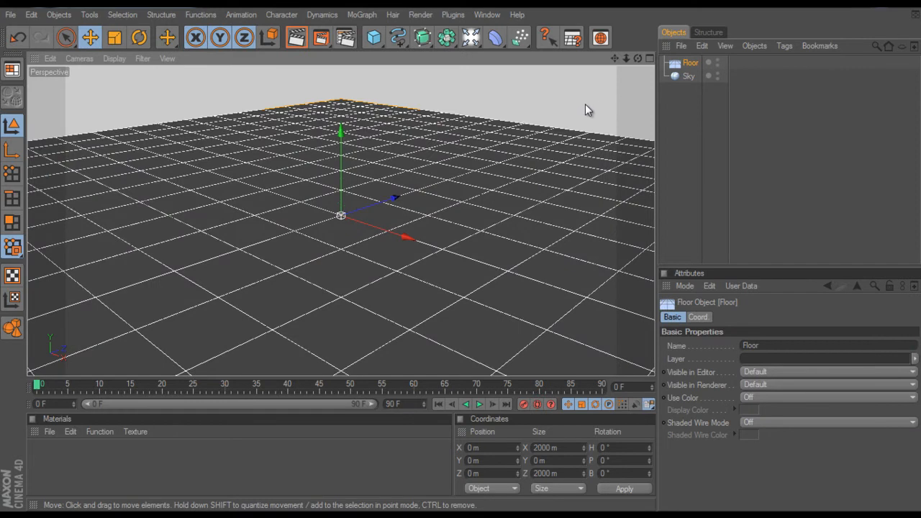
mouse_move(461, 162)
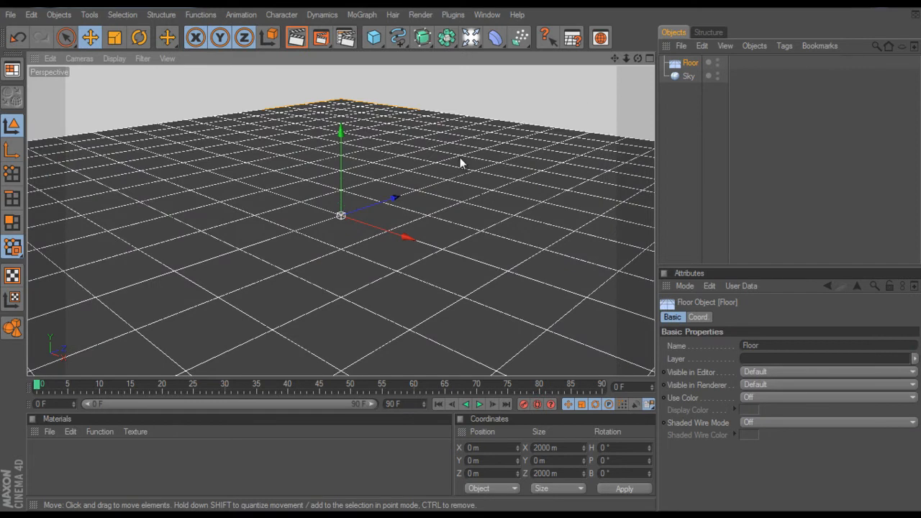
mouse_move(374, 173)
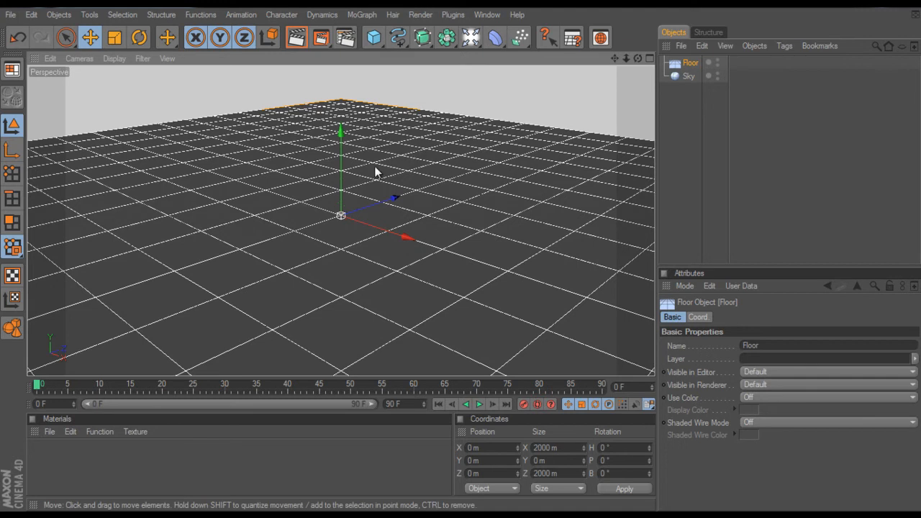
mouse_move(279, 213)
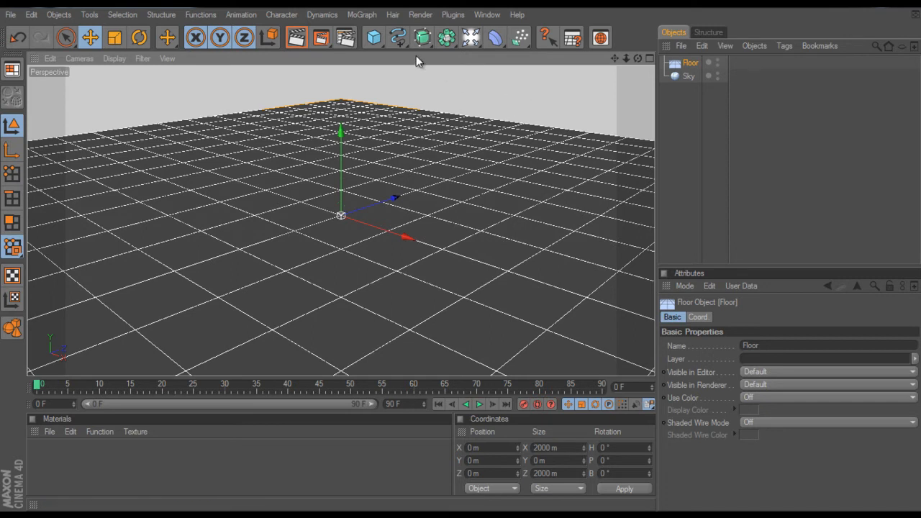
Step: Add a Text spline reading 'Guido' to the scene
left_click(398, 37)
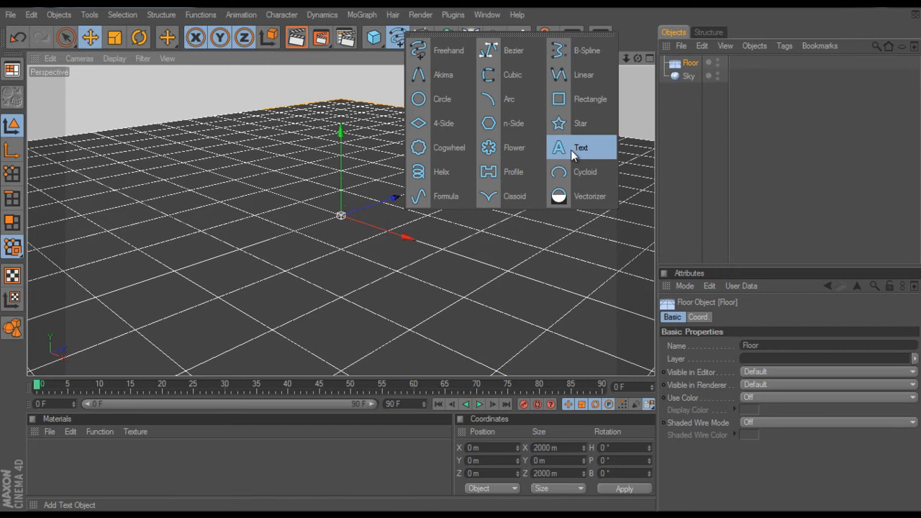
left_click(580, 147)
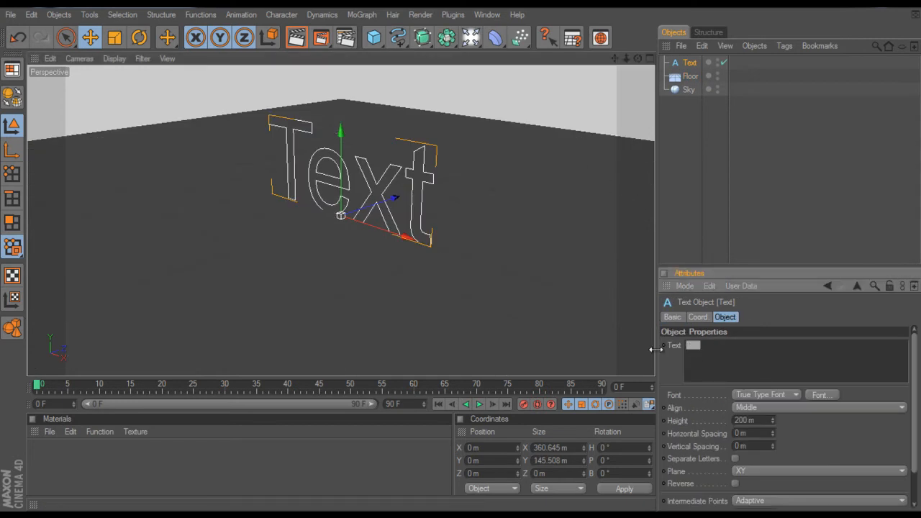
type("Guido")
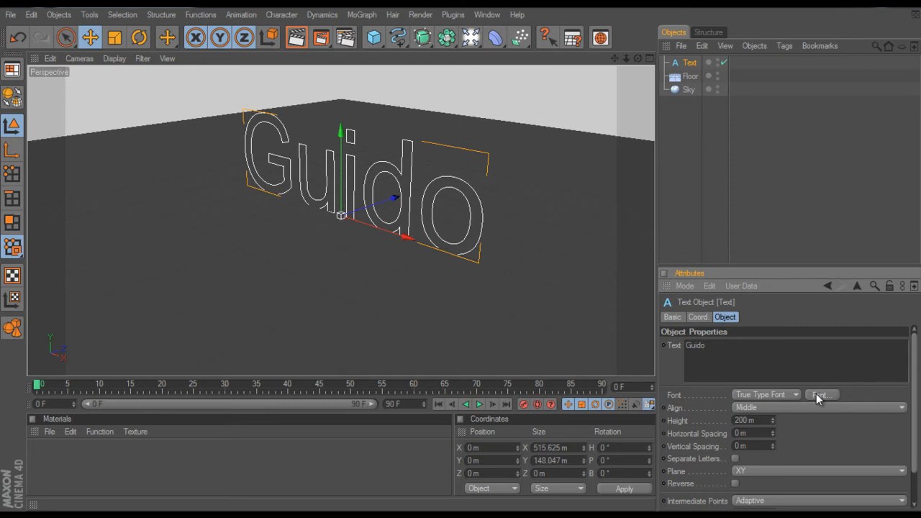
left_click(821, 394)
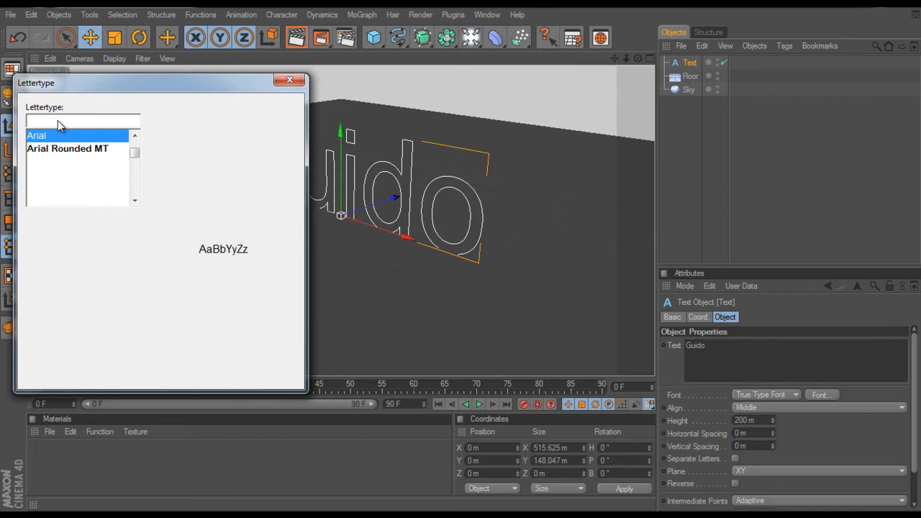
Step: Change the Guido text's font to Space Age
type("sa")
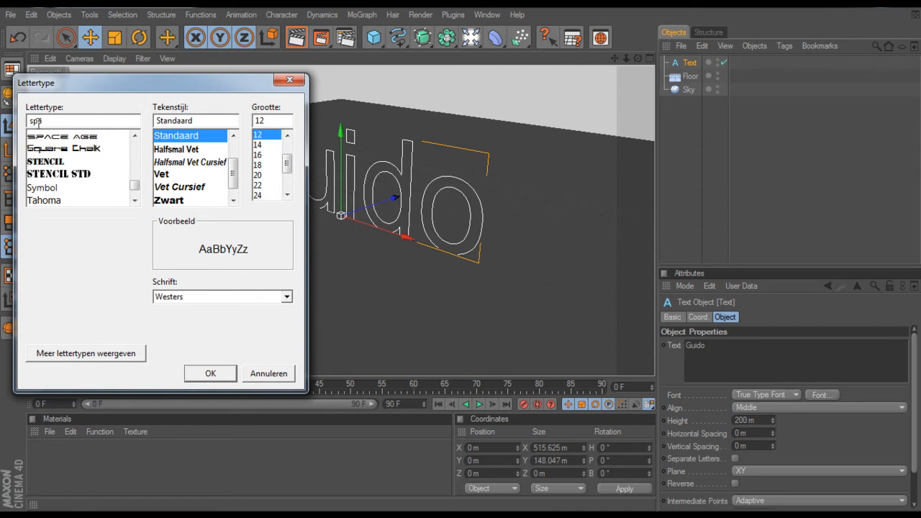
left_click(61, 136)
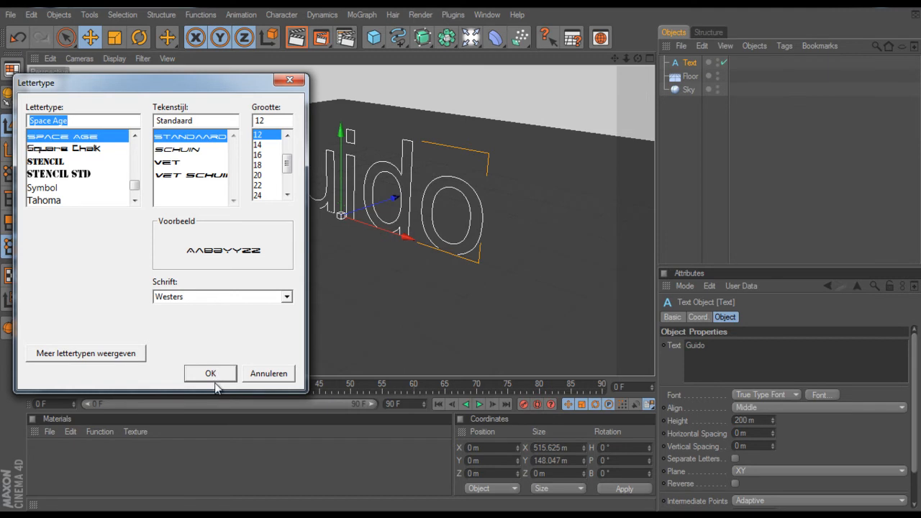
left_click(210, 373)
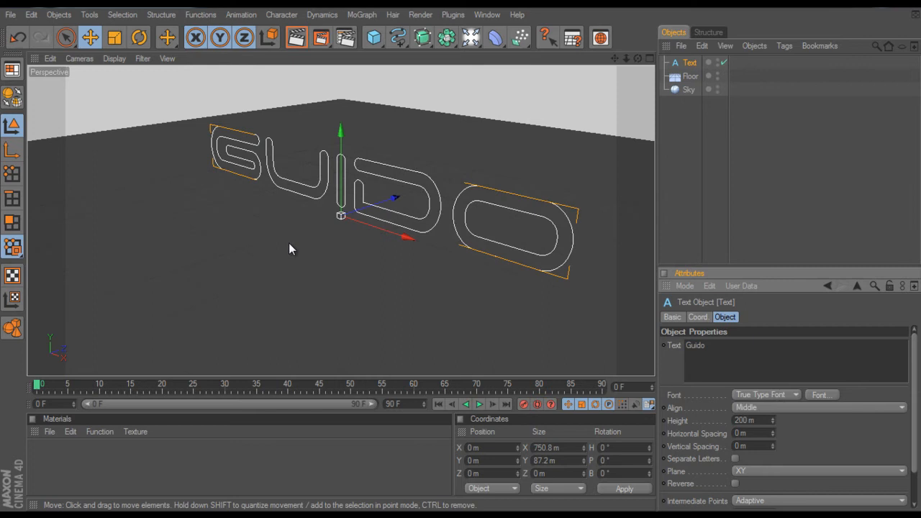
mouse_move(588, 281)
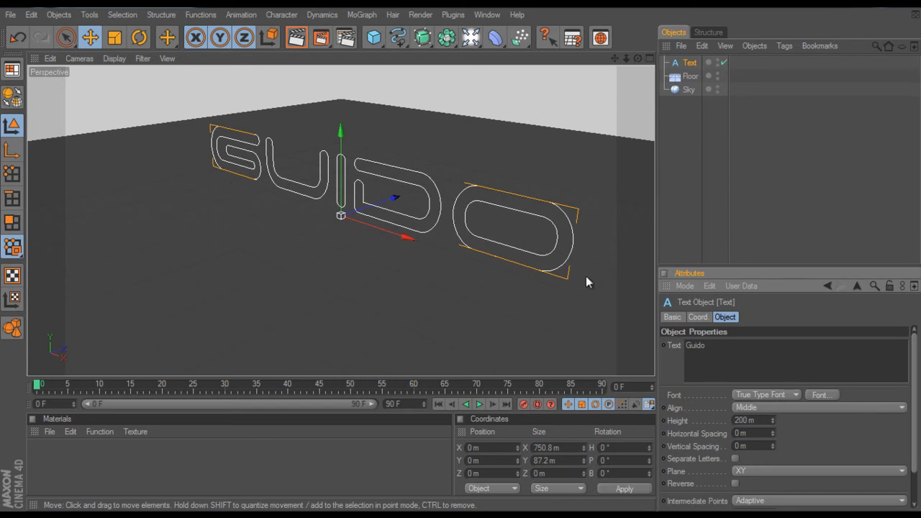
mouse_move(444, 130)
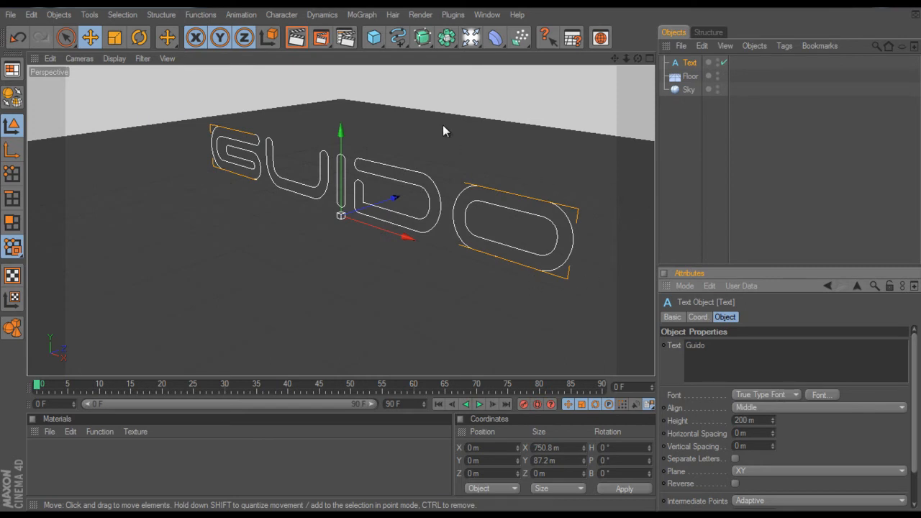
Step: Add an Extrude NURBS and place the Guido text inside it
left_click(422, 37)
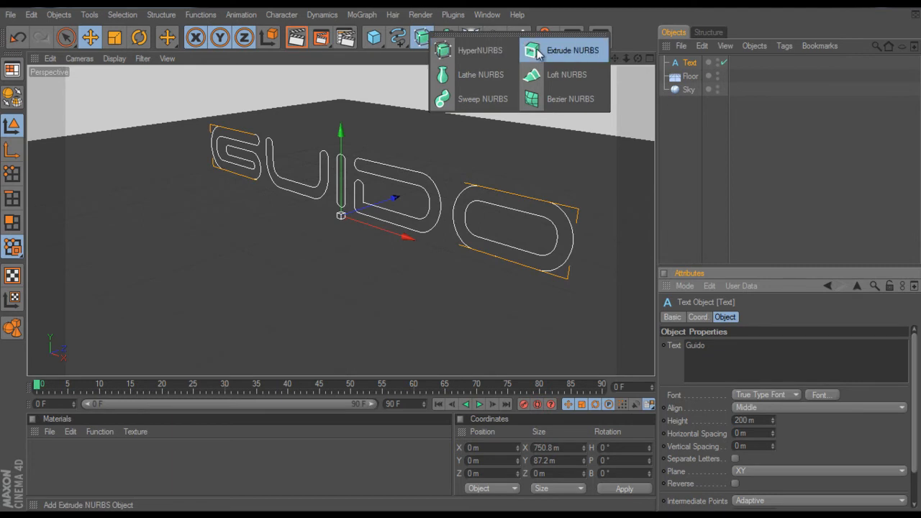
left_click(572, 51)
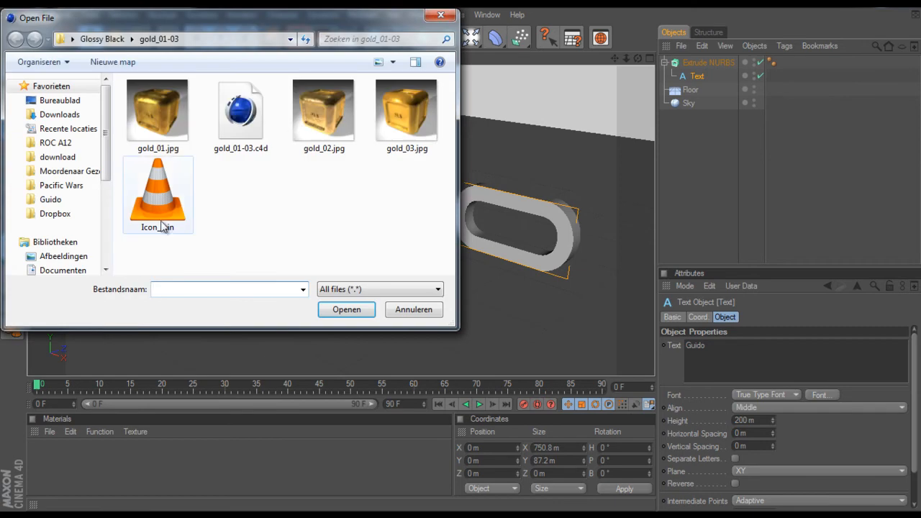
Step: Load the gold_01 to gold_03 materials and create a black material
double_click(240, 108)
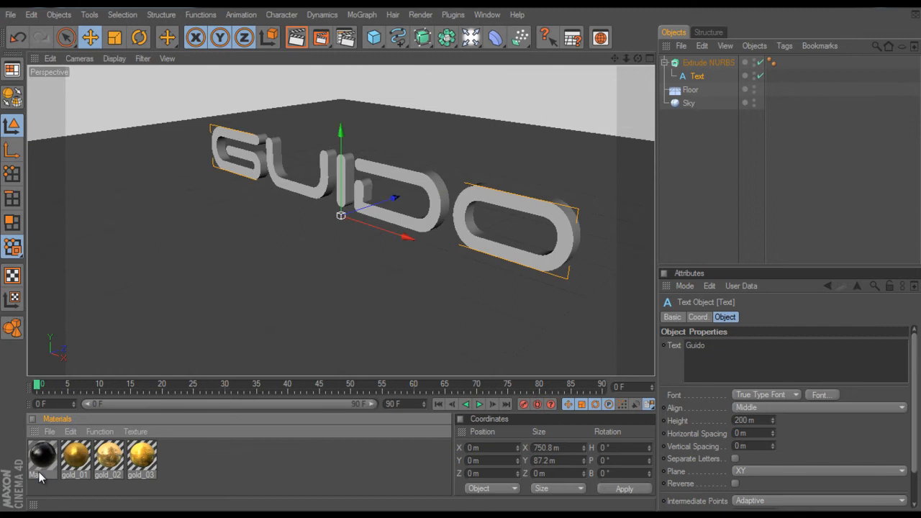
mouse_move(169, 464)
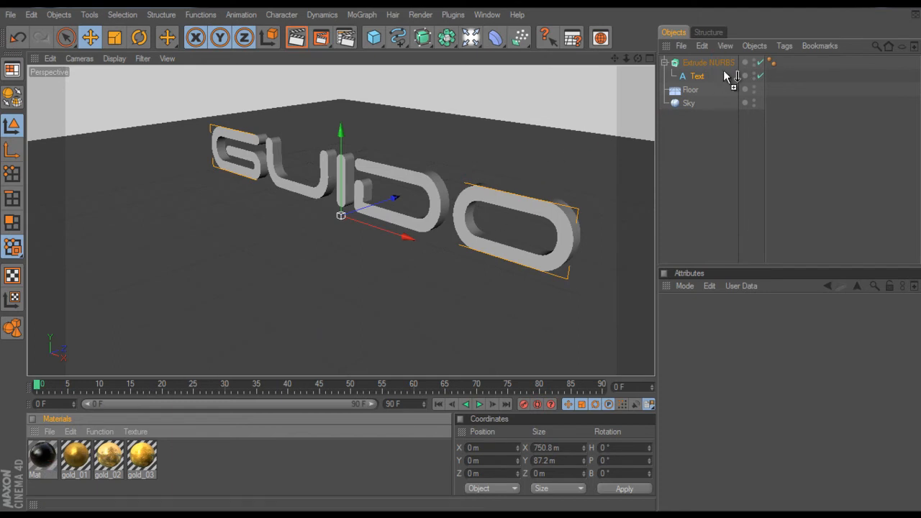
Step: Apply the black material to the Extrude NURBS and rename it 'Guido'
left_click(708, 62)
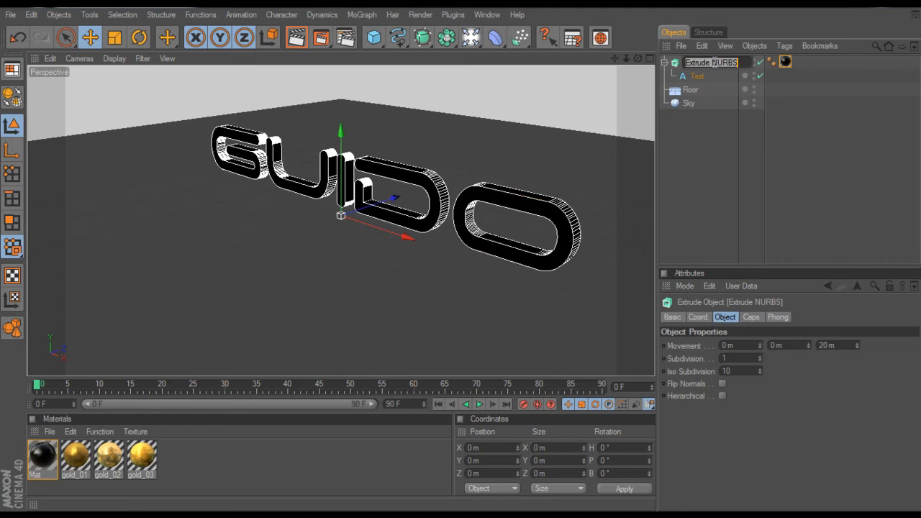
type("Guido")
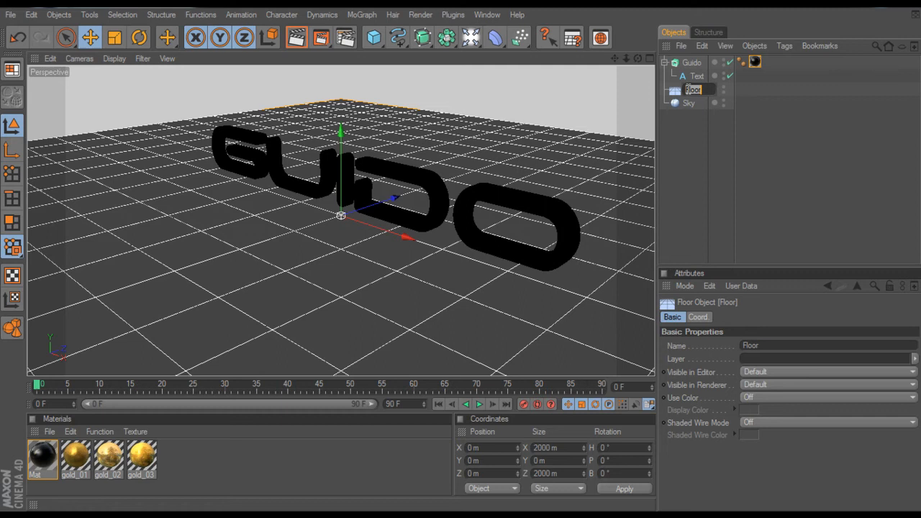
Step: Group the Floor and Sky objects into a null named Scene with Alt+G
key("alt+g")
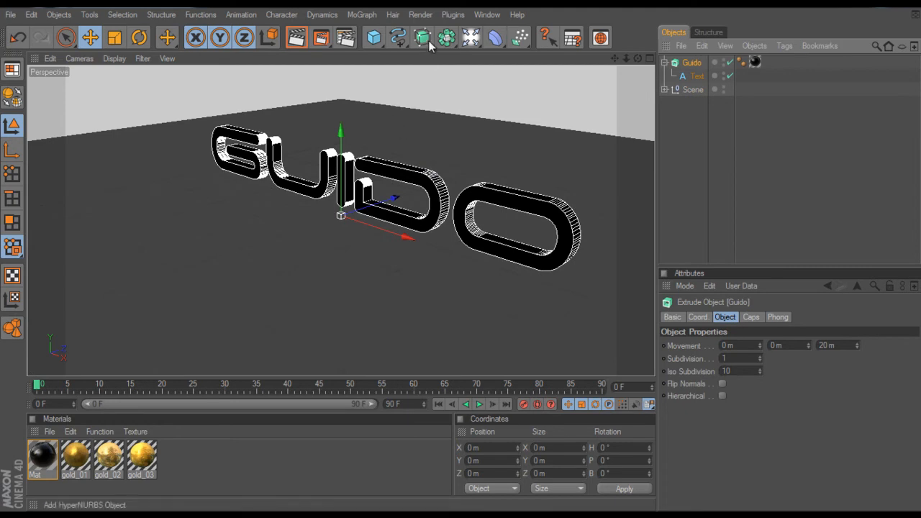
Step: Launch Thrausi for GUIDO and request 10 random pieces that break on collision
left_click(452, 14)
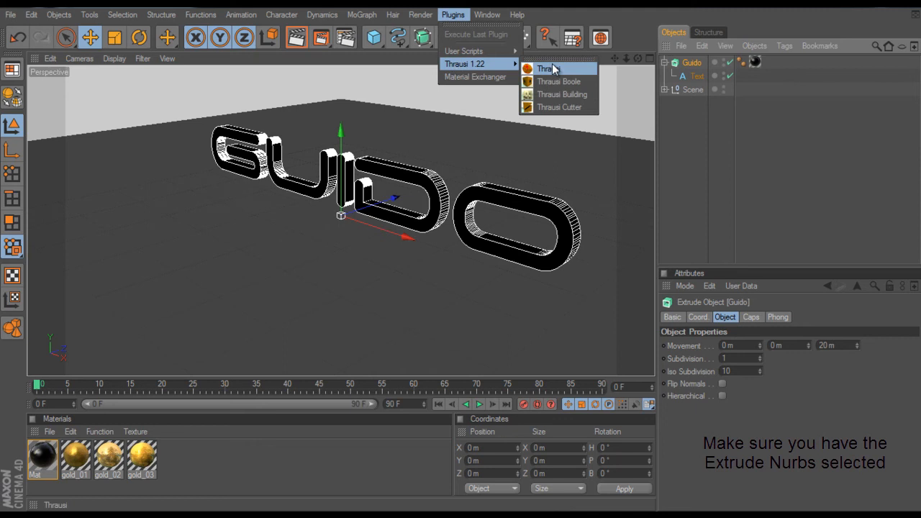
left_click(546, 68)
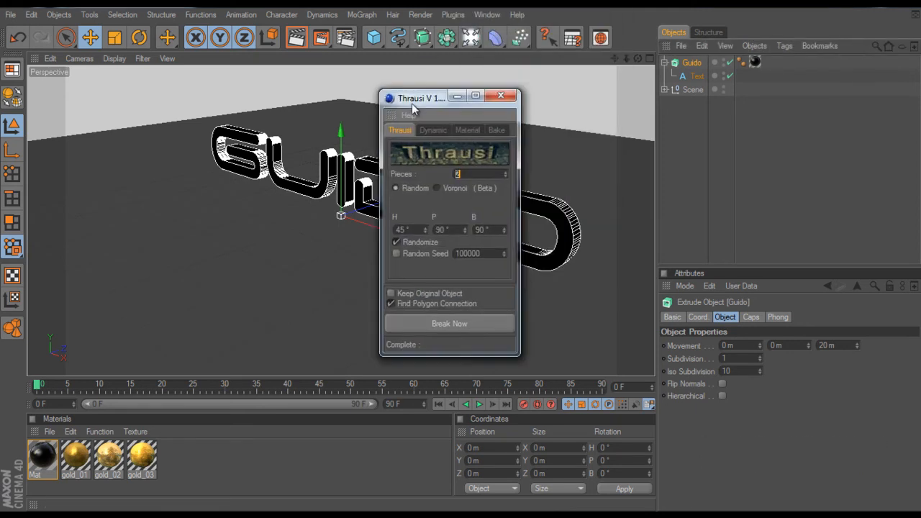
left_click_drag(421, 97, 338, 124)
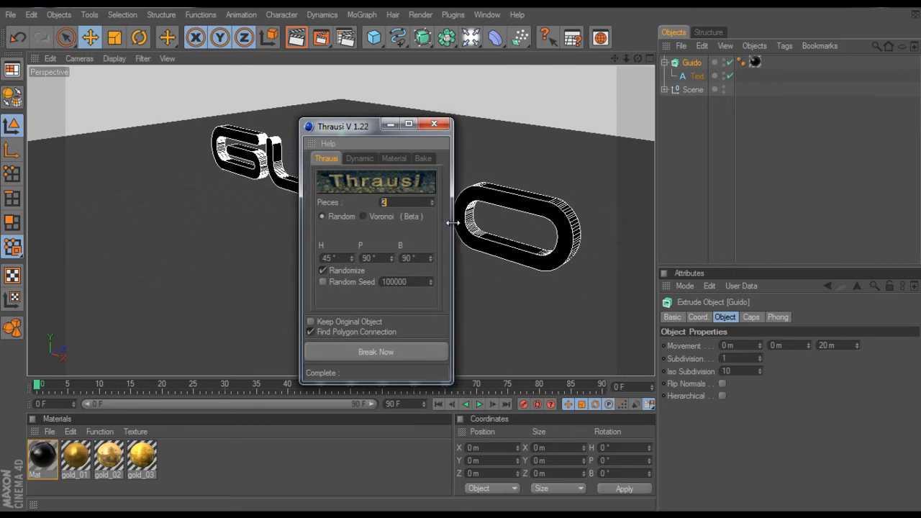
mouse_move(381, 189)
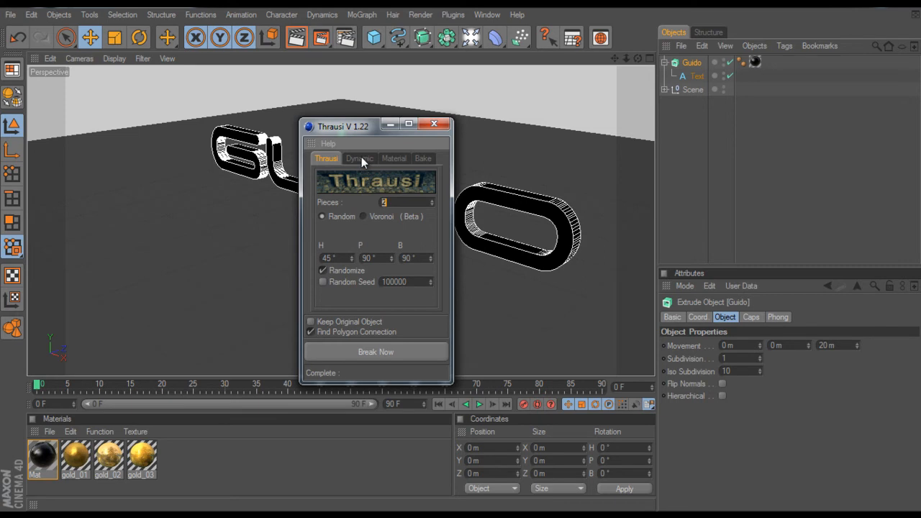
left_click(358, 158)
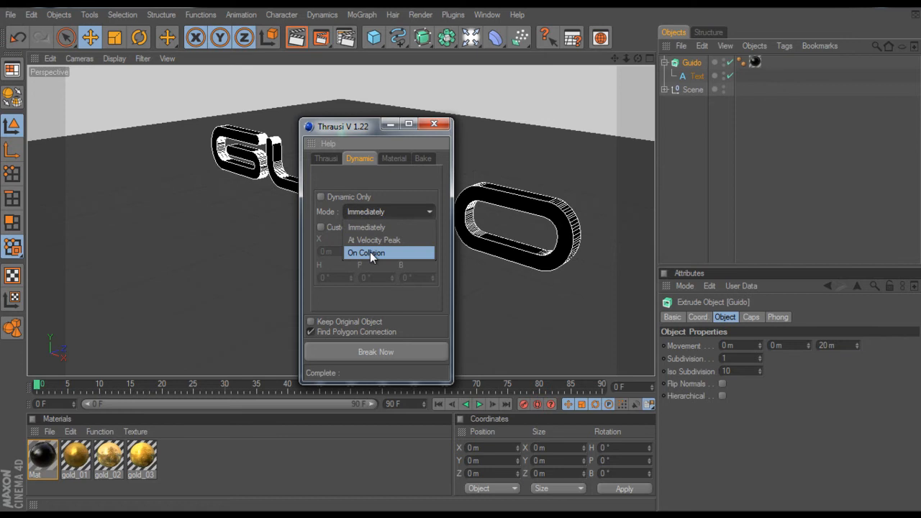
left_click(326, 158)
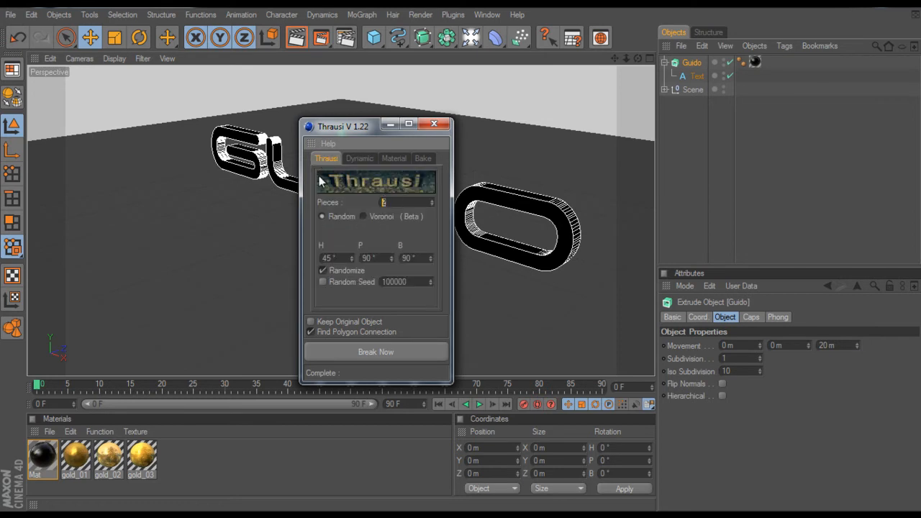
type("10")
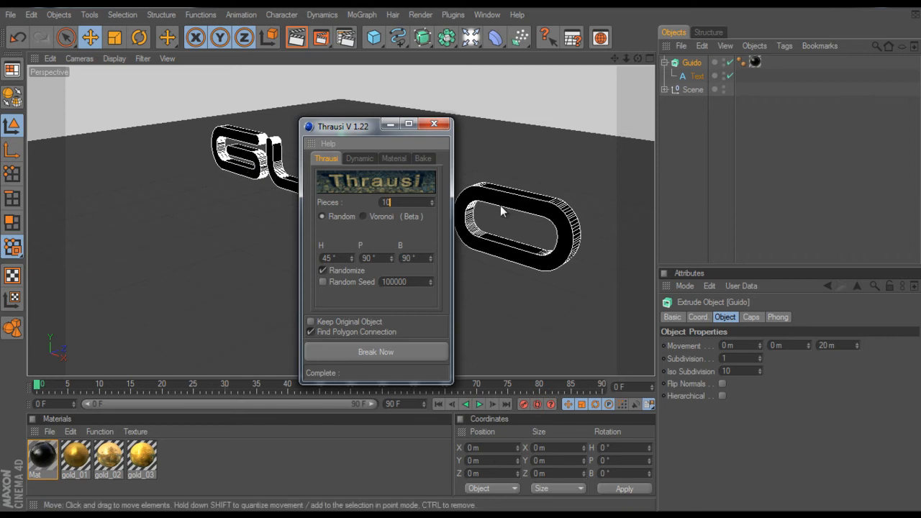
mouse_move(339, 205)
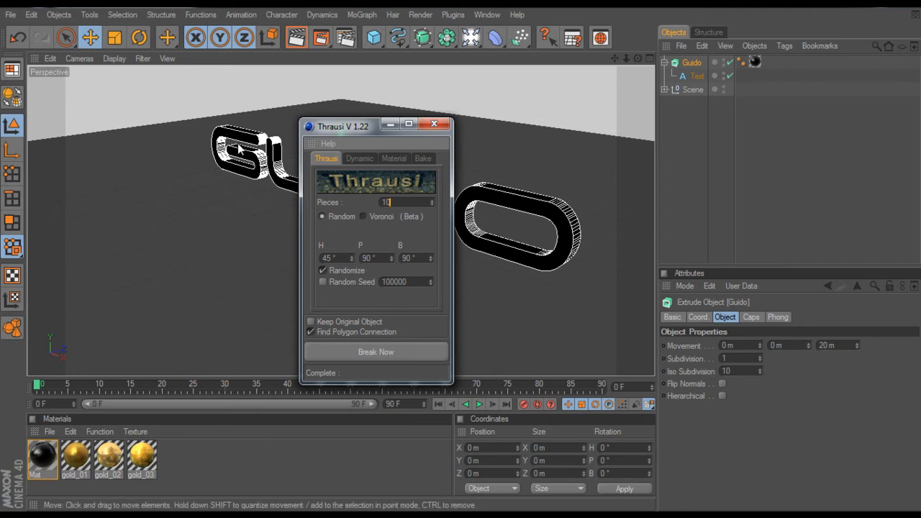
mouse_move(232, 171)
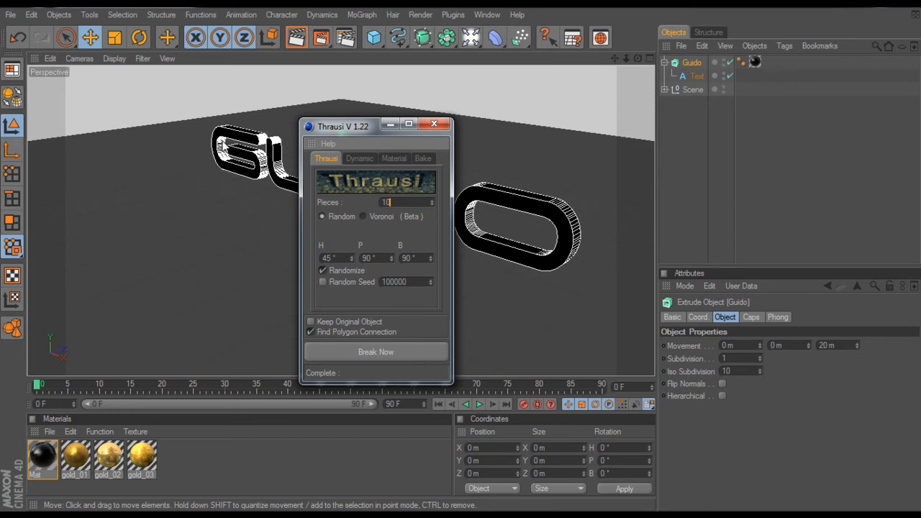
mouse_move(248, 184)
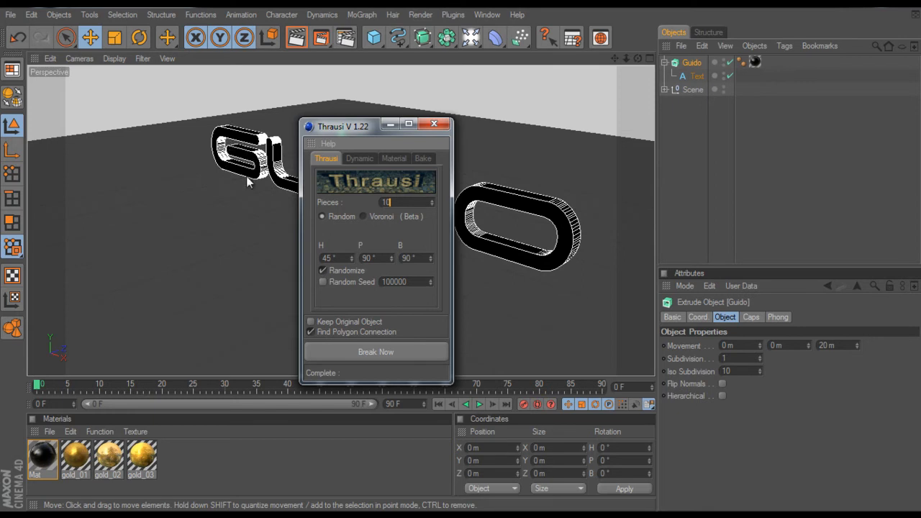
mouse_move(342, 351)
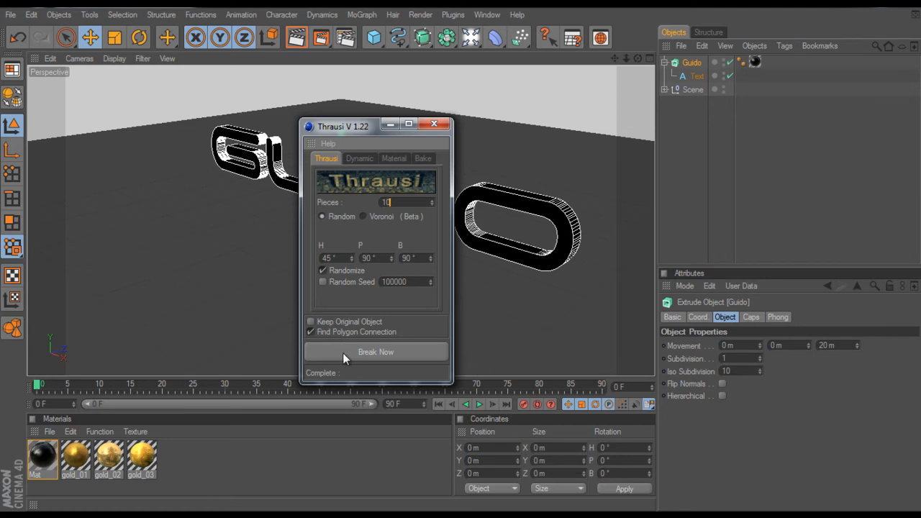
Step: Run Break Now to split GUIDO into five fractured letters, then close Thrausi
left_click(375, 352)
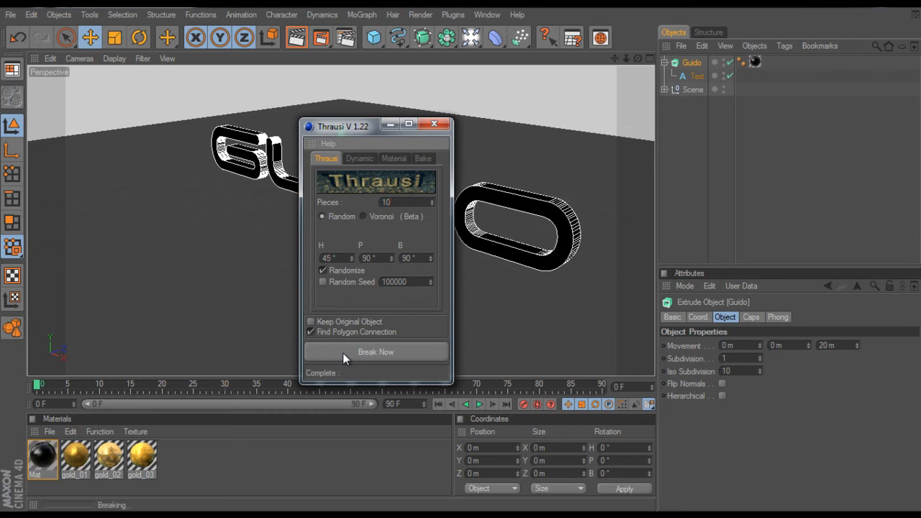
left_click(375, 352)
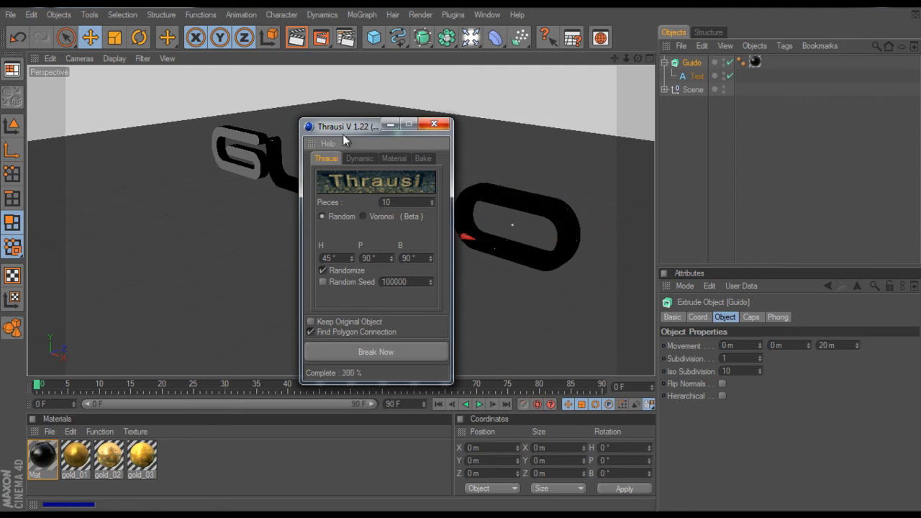
left_click(375, 352)
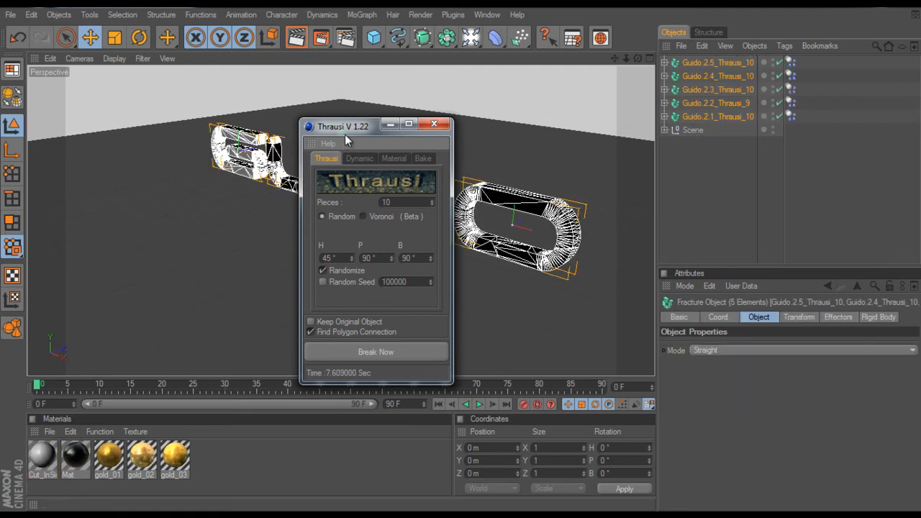
mouse_move(435, 124)
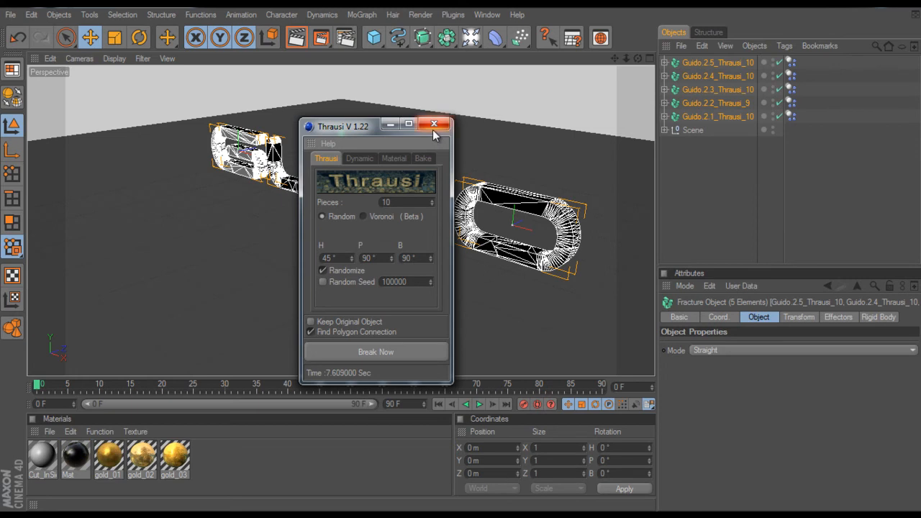
left_click(434, 124)
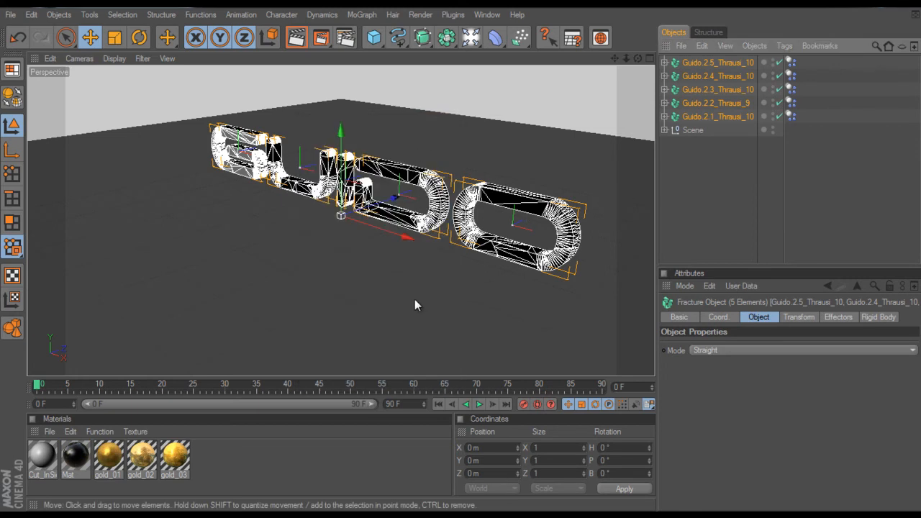
Step: Rename each Fracture object after its letter, starting with G
left_click(717, 115)
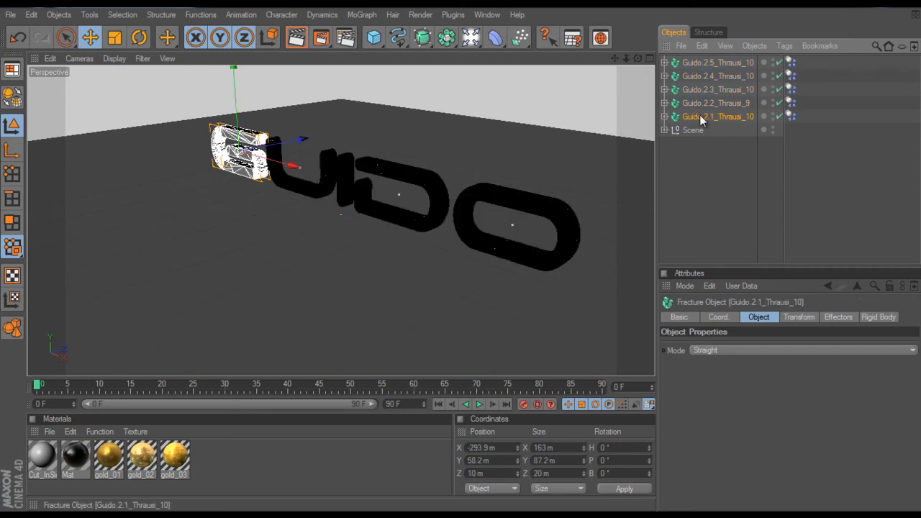
double_click(712, 117)
type("G")
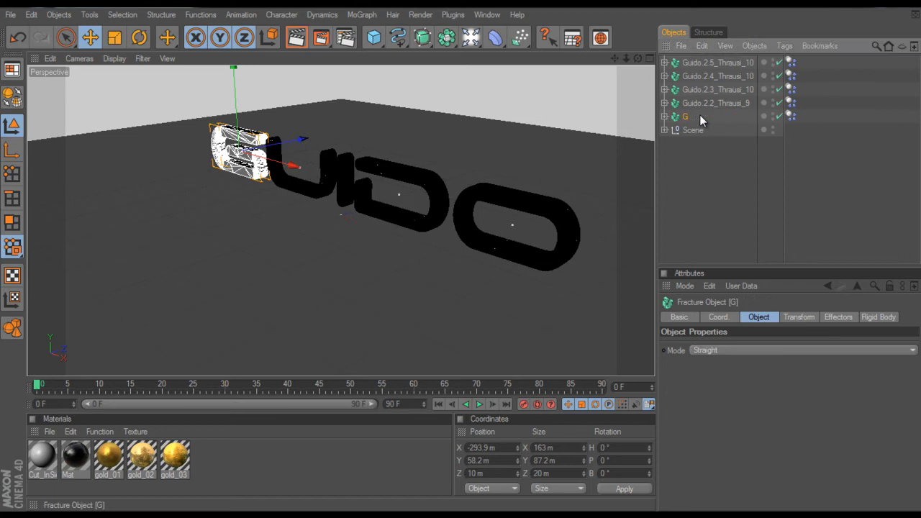
double_click(716, 103)
type("U")
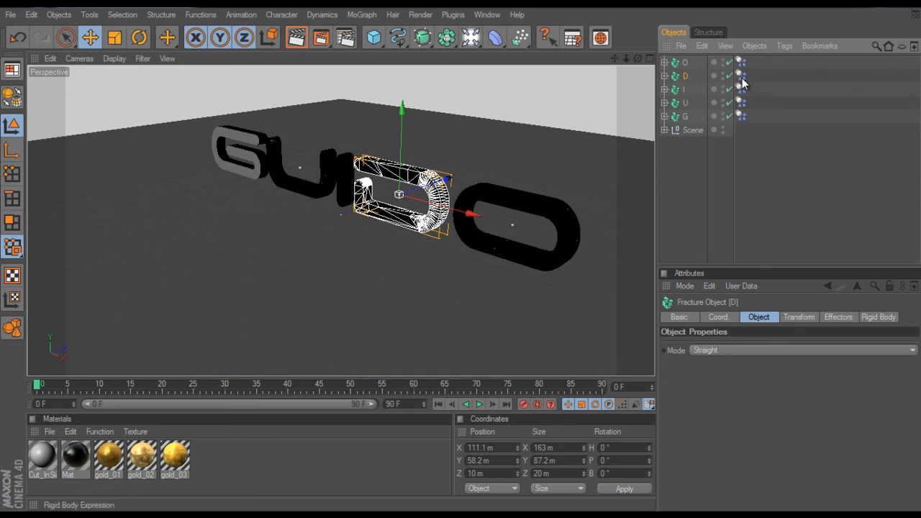
Step: Set the D letter's Rigid Body trigger to Immediately
left_click(740, 75)
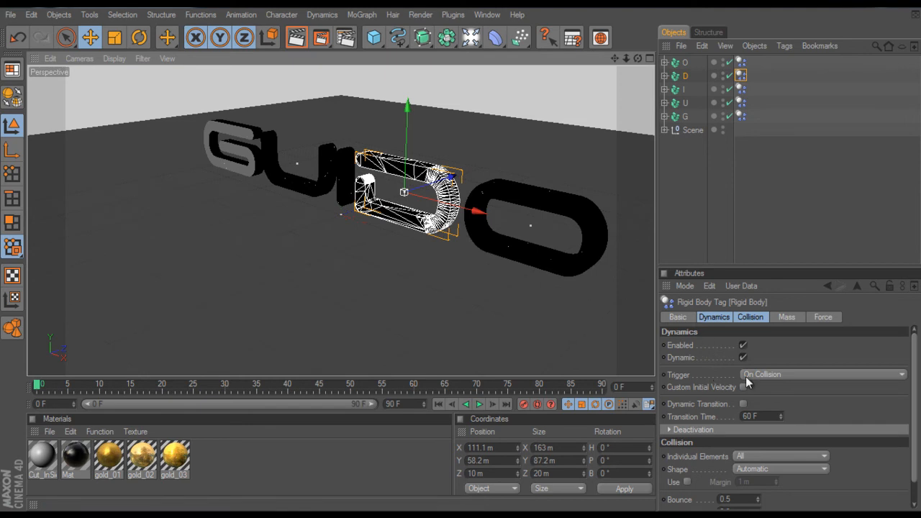
left_click(822, 374)
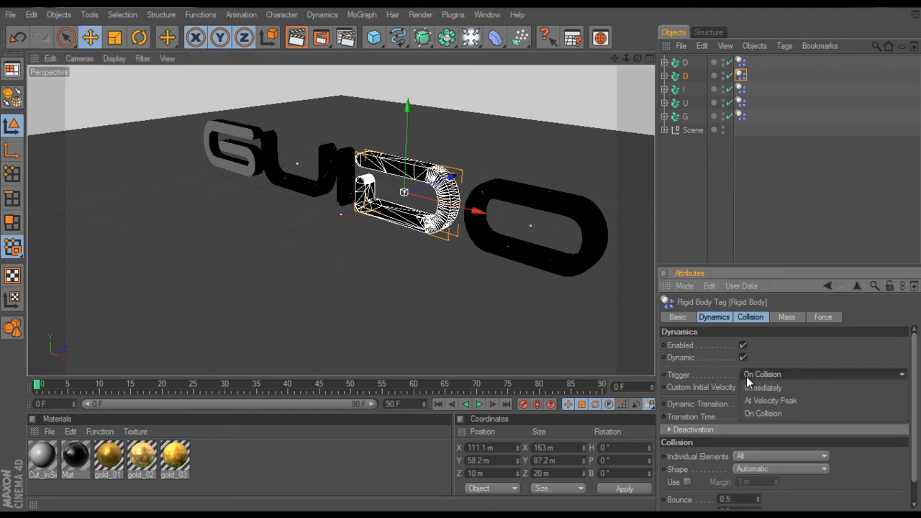
left_click(762, 387)
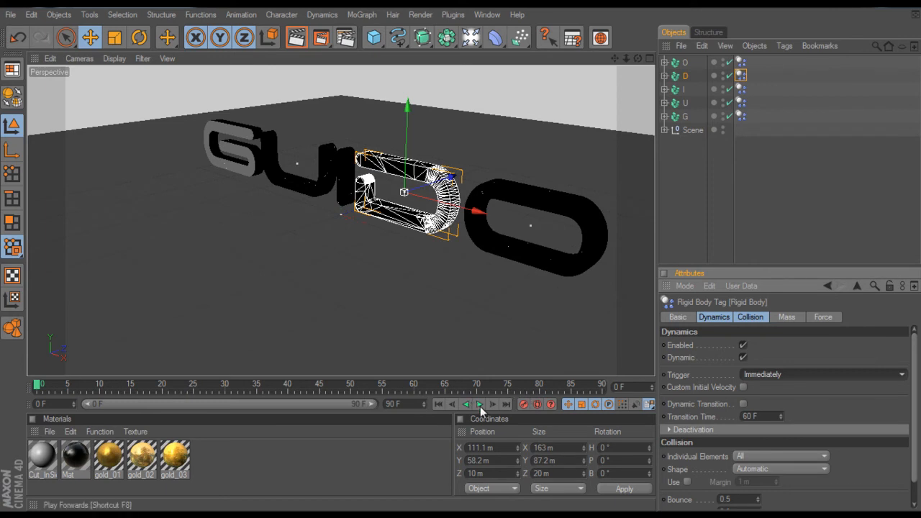
Step: Play the simulation to test the D falling, then rewind to frame 0
left_click(478, 404)
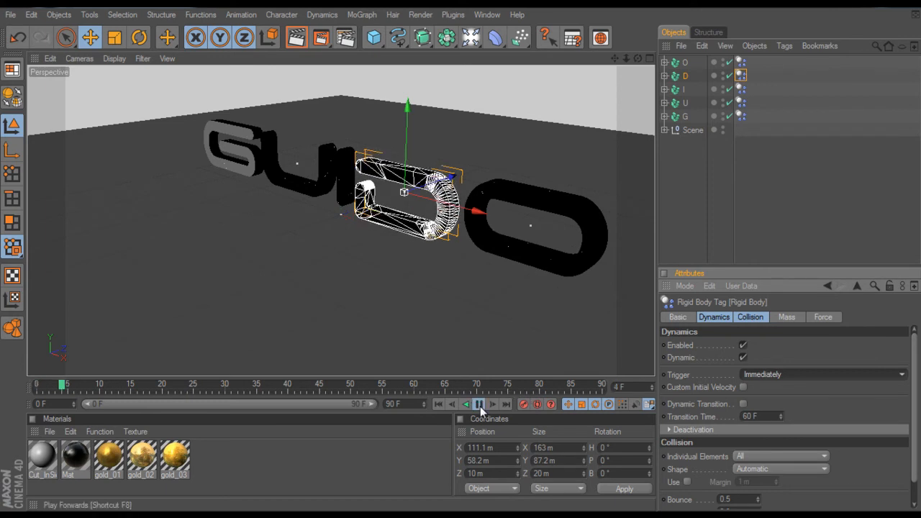
left_click(479, 404)
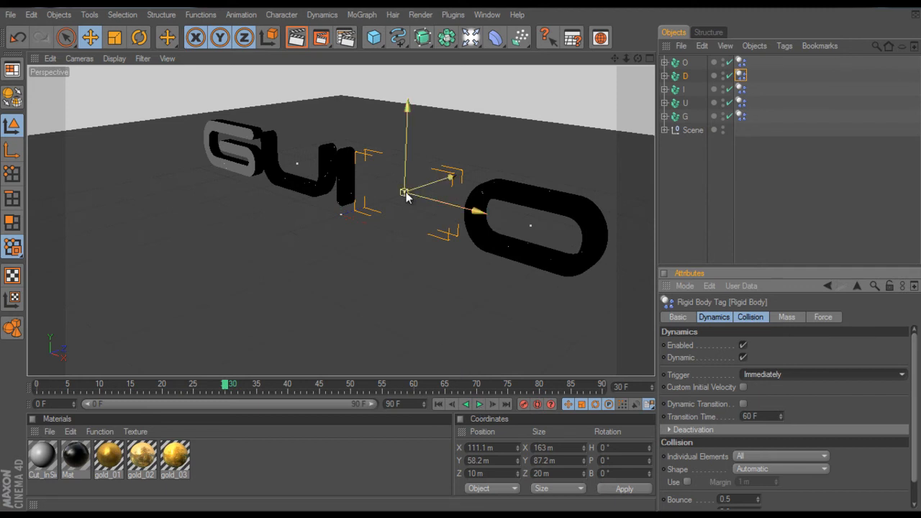
left_click(224, 388)
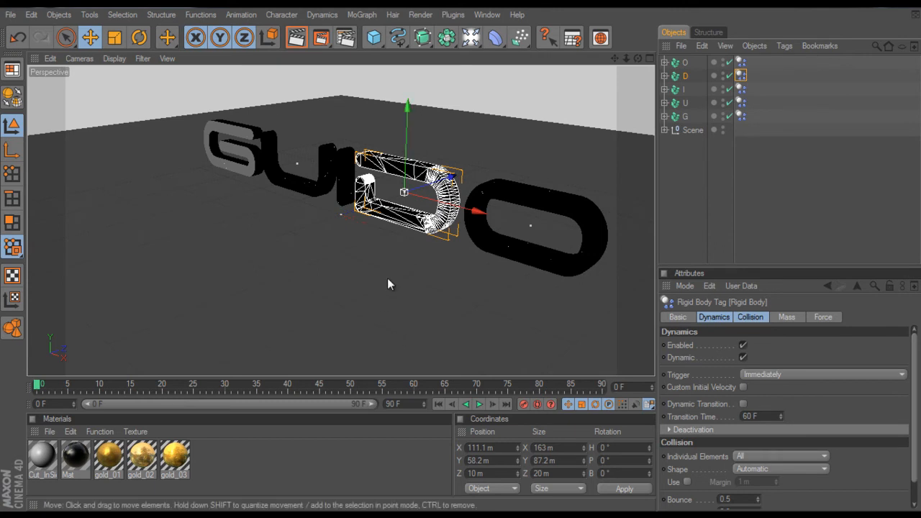
mouse_move(412, 138)
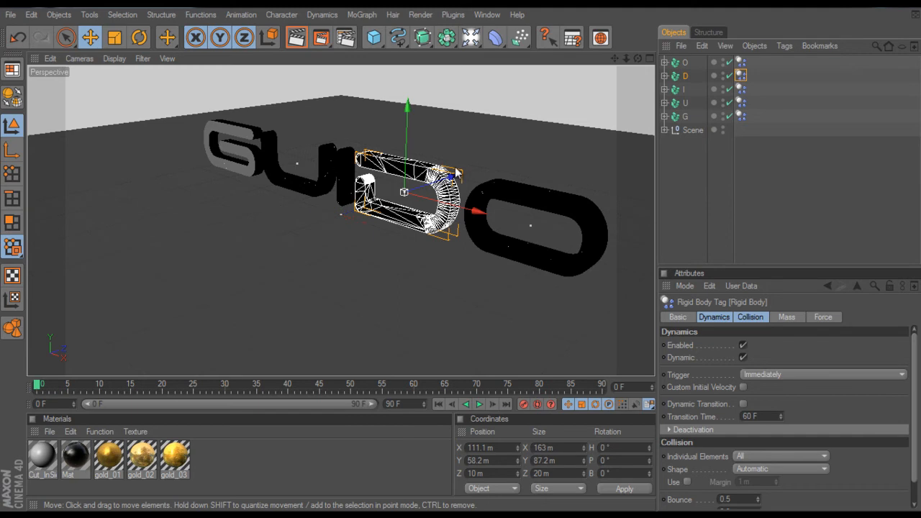
mouse_move(301, 258)
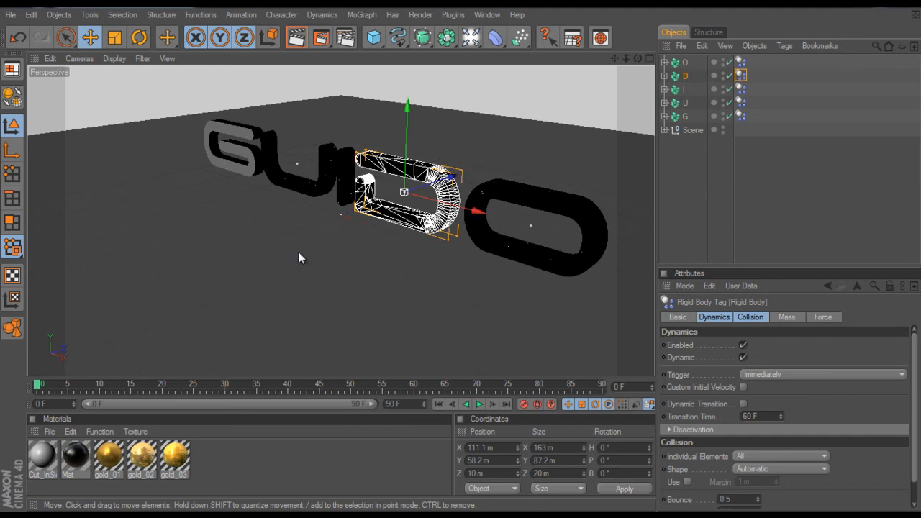
mouse_move(499, 228)
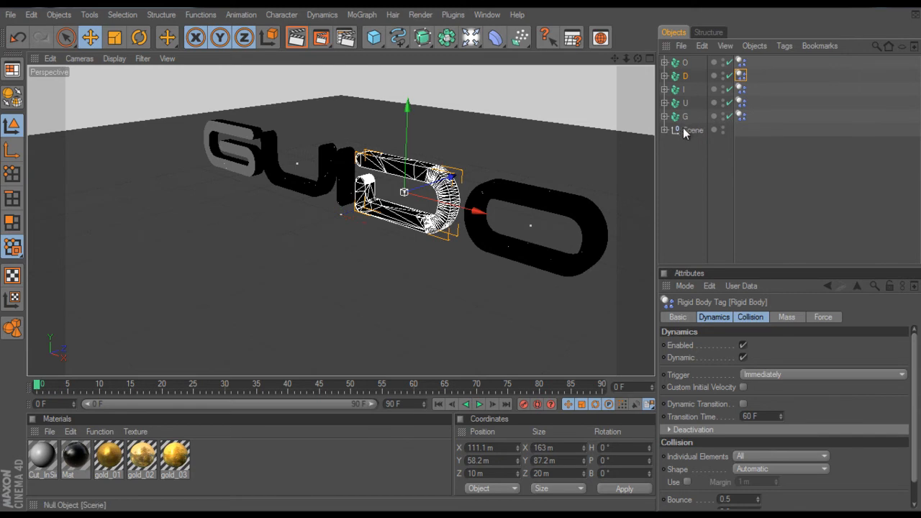
Step: Expand Scene and bring up the Floor's tag menu to add a Rigid Body
left_click(664, 130)
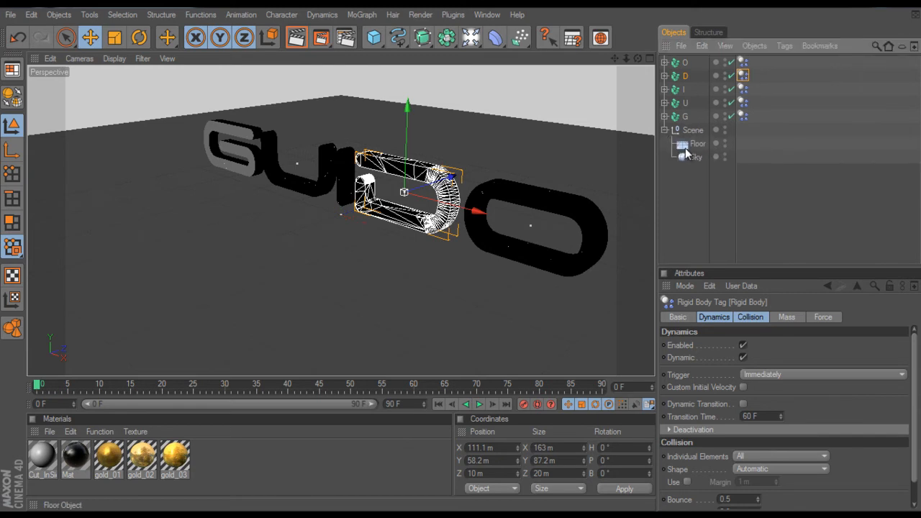
right_click(697, 143)
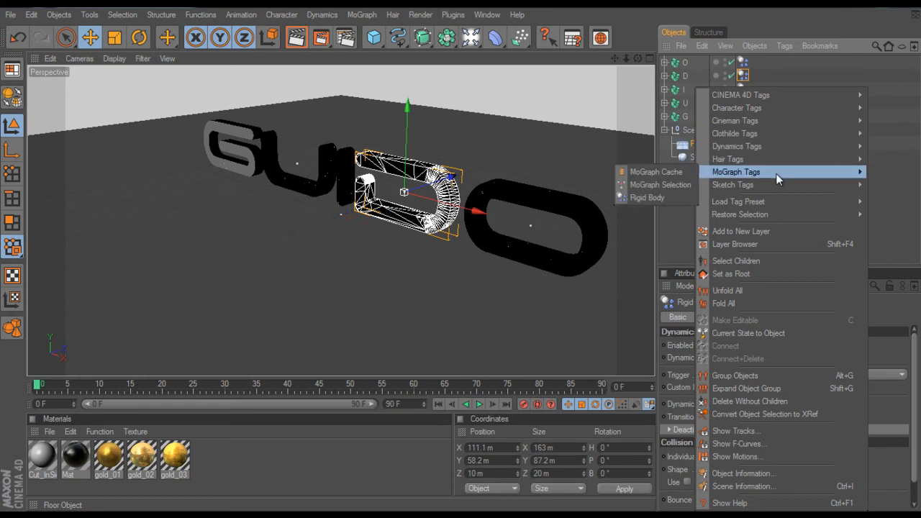
mouse_move(646, 197)
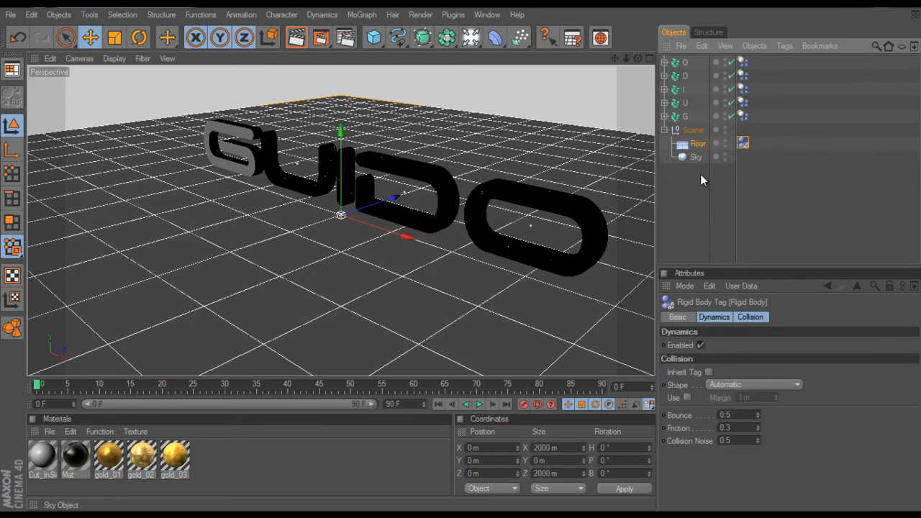
Step: Play and replay the simulation to watch the letters shatter onto the floor
left_click(479, 404)
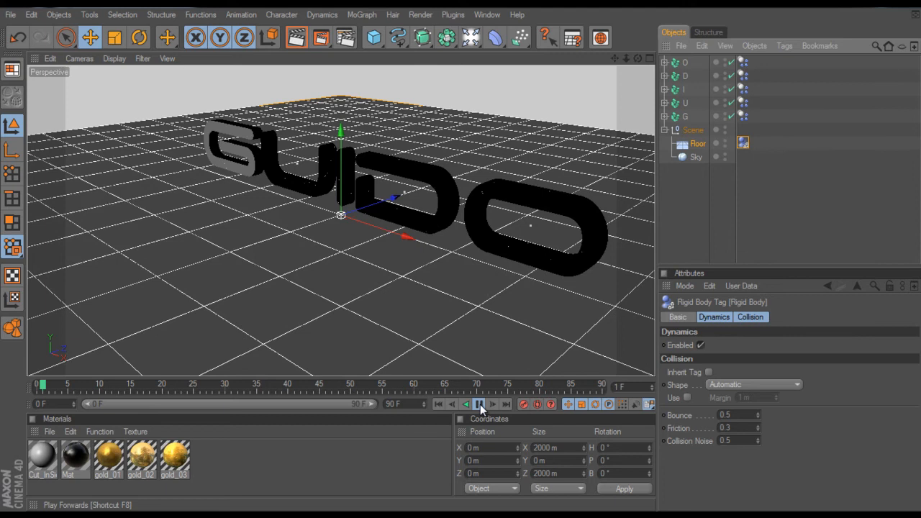
left_click(479, 404)
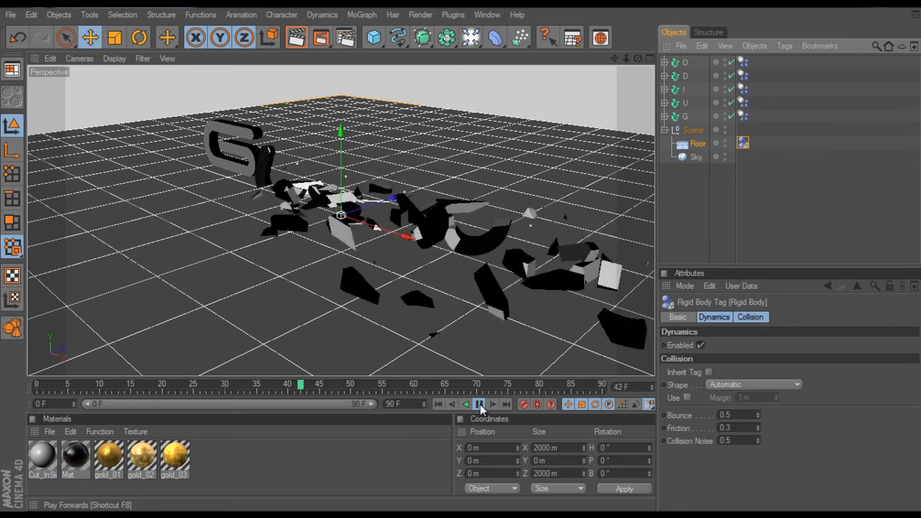
left_click(479, 403)
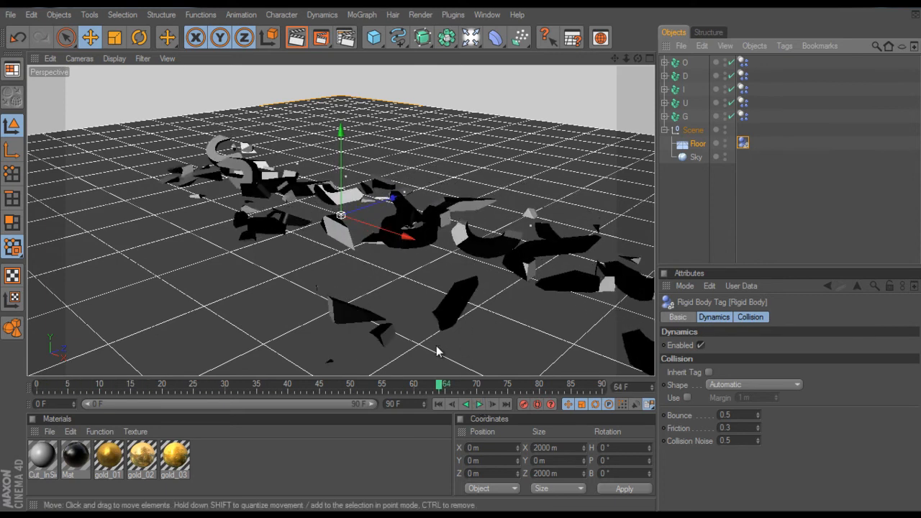
left_click(479, 403)
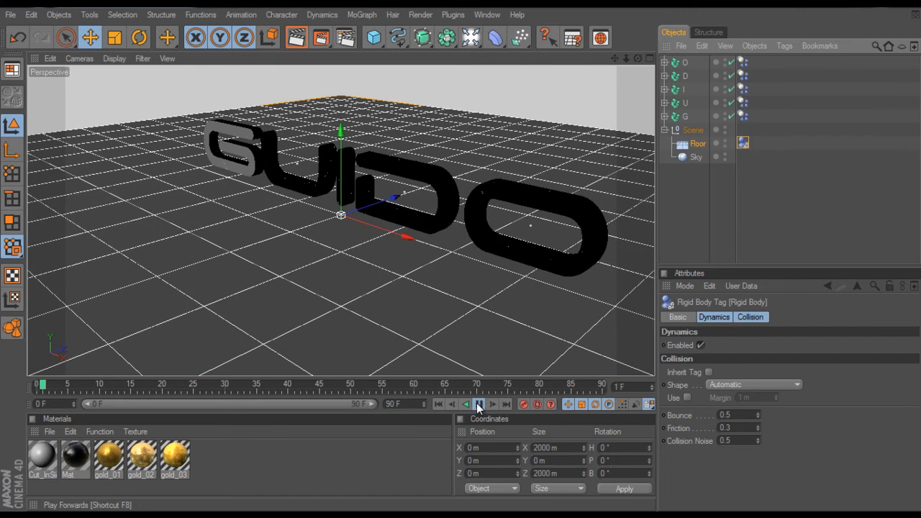
left_click(478, 403)
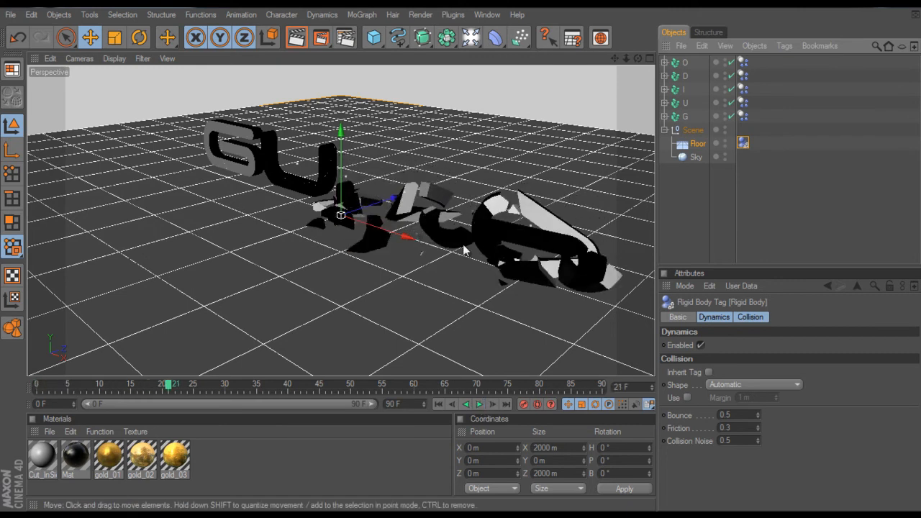
mouse_move(538, 247)
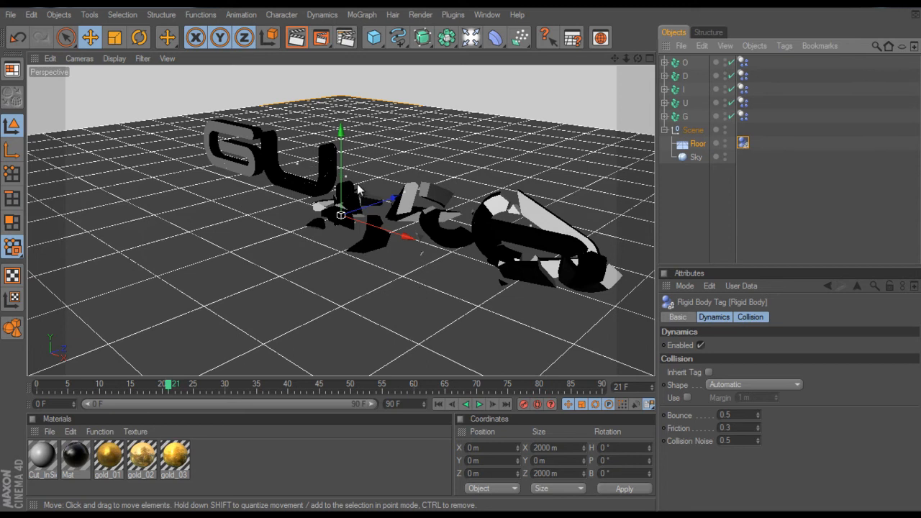
mouse_move(259, 127)
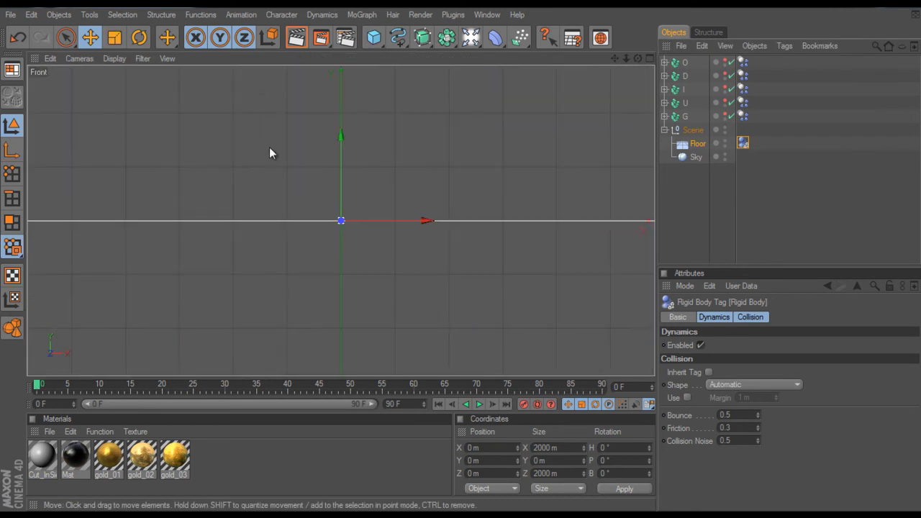
Step: Draw the bullet's half profile as a B-spline in the Front view
left_click(423, 37)
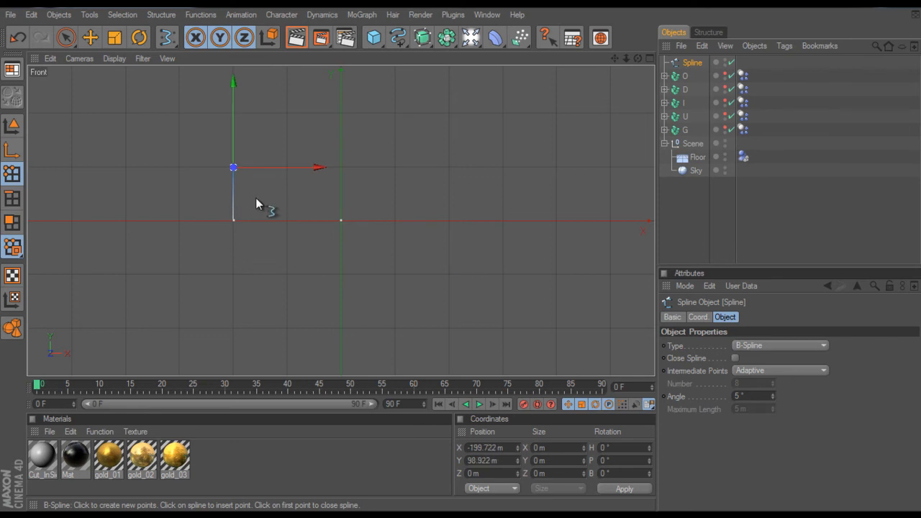
left_click_drag(234, 168, 238, 168)
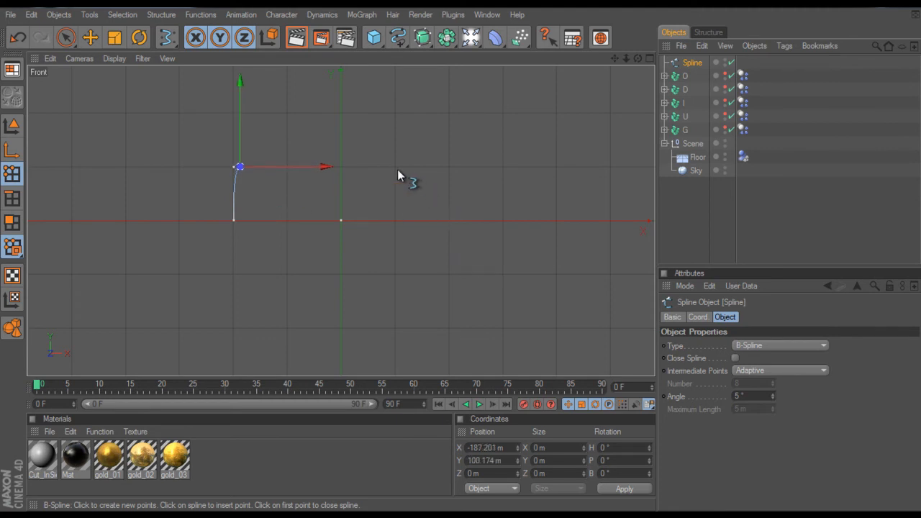
left_click(388, 167)
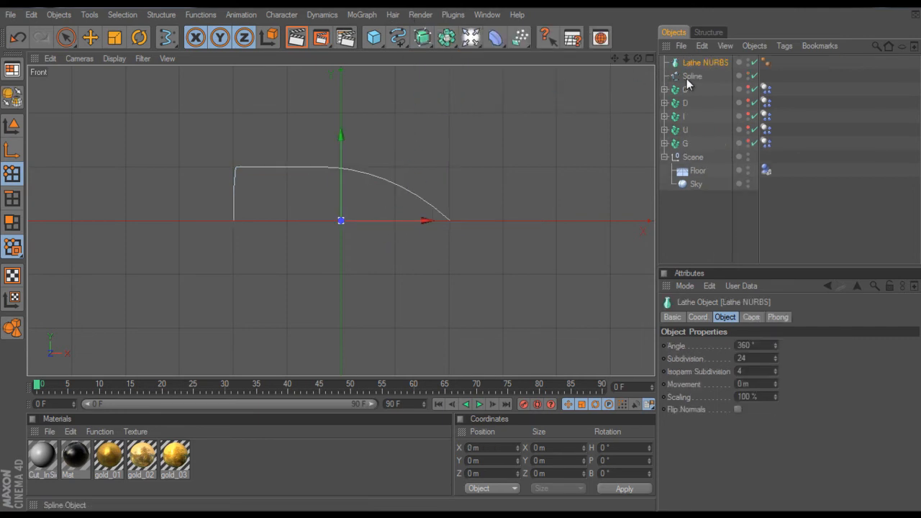
Step: Rename the Lathe NURBS 'Bullet' and set the profile spline's R.B rotation to -90°
double_click(705, 61)
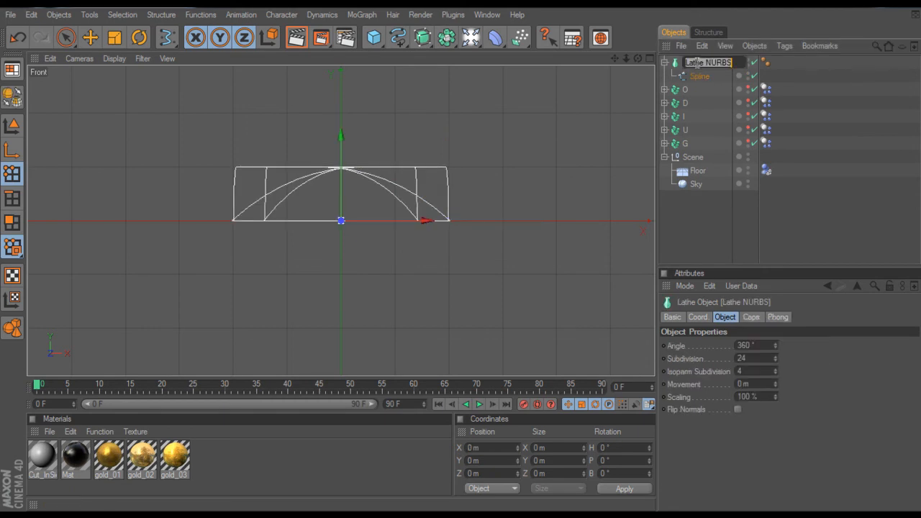
type("Bullet")
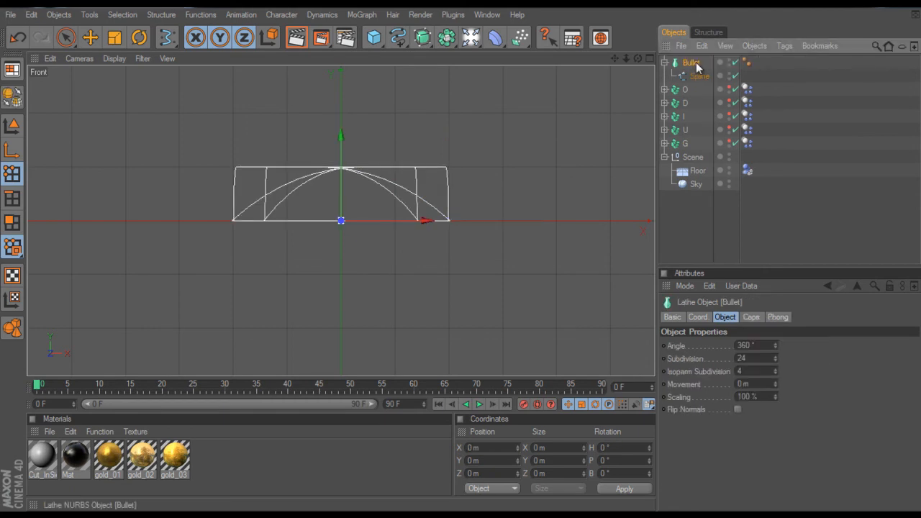
left_click(699, 76)
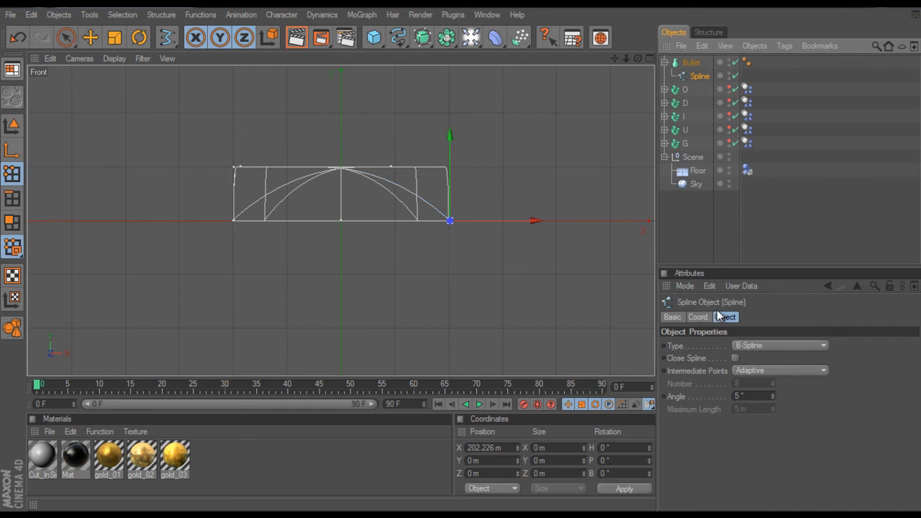
left_click(697, 317)
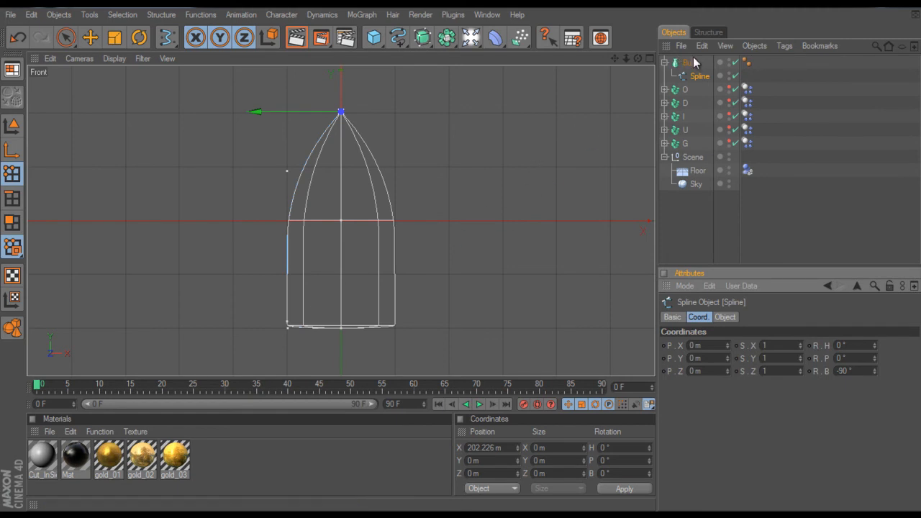
left_click(691, 62)
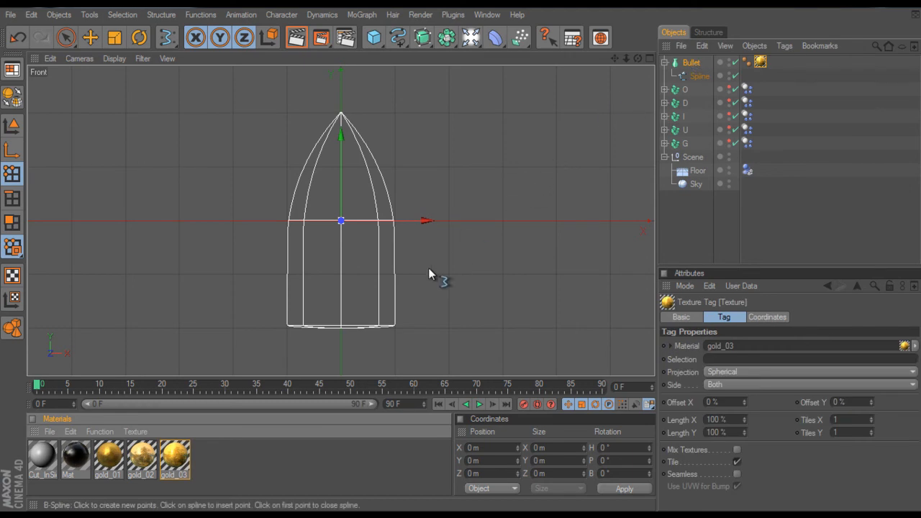
mouse_move(432, 268)
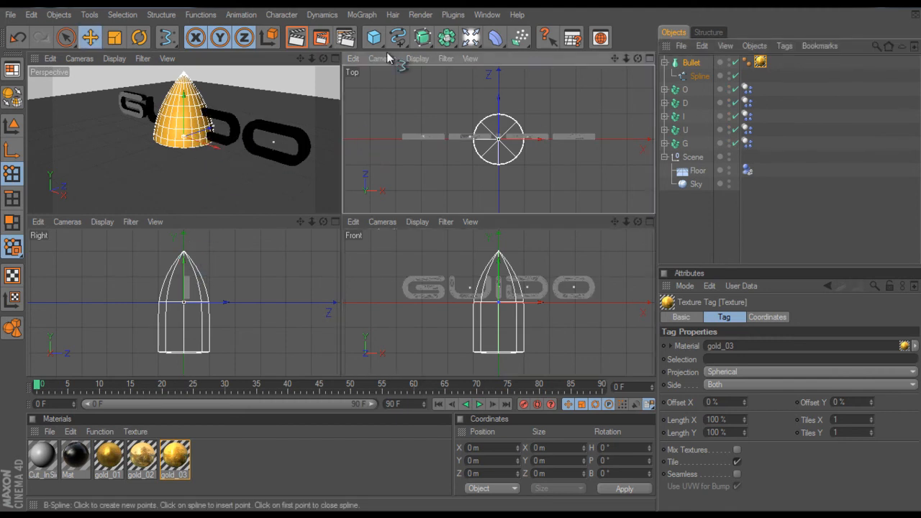
Step: Rotate the gold bullet 90° onto its side, ready for scaling and moving
left_click(89, 37)
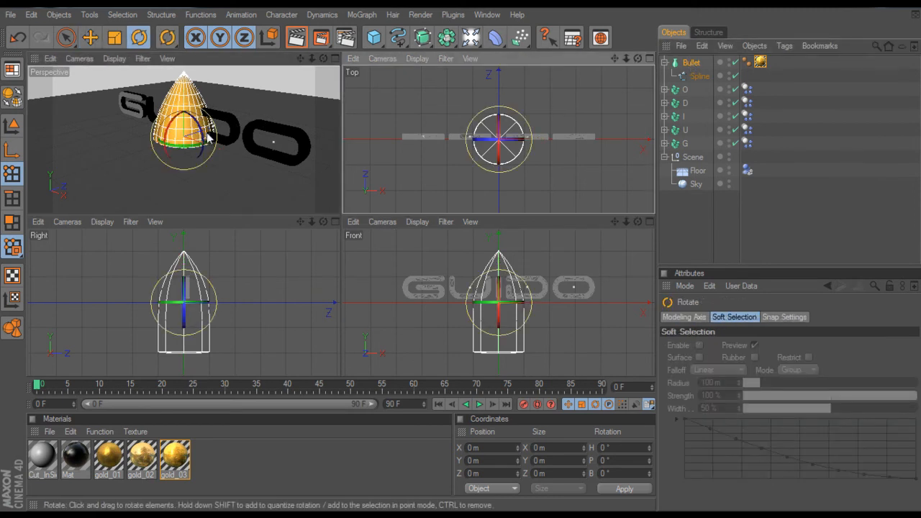
left_click_drag(201, 129, 159, 162)
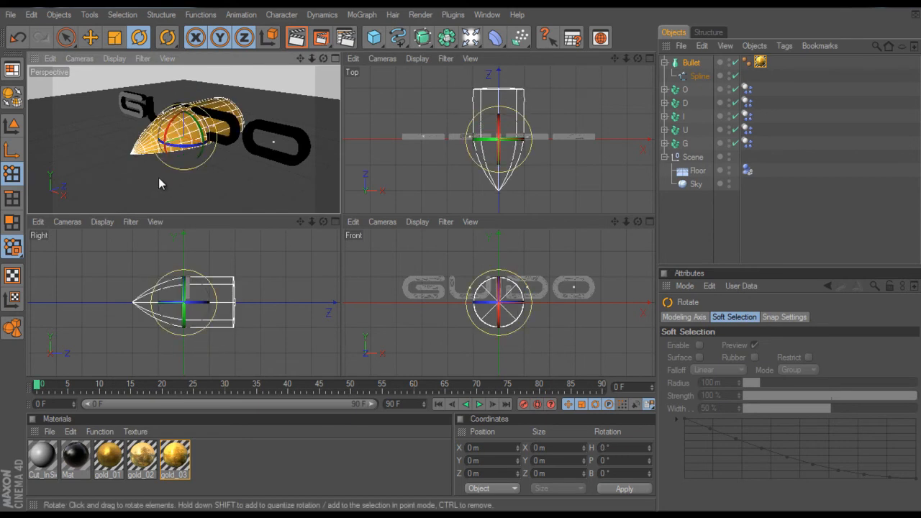
left_click(89, 37)
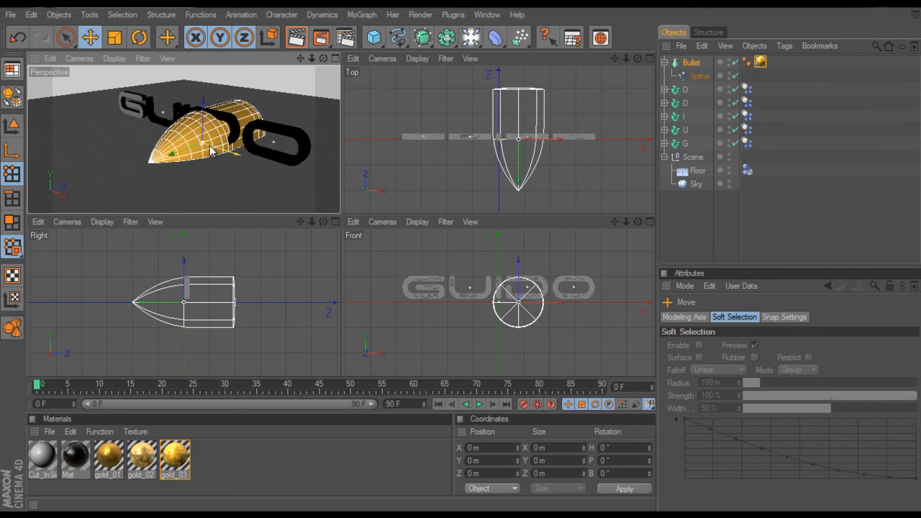
left_click(114, 36)
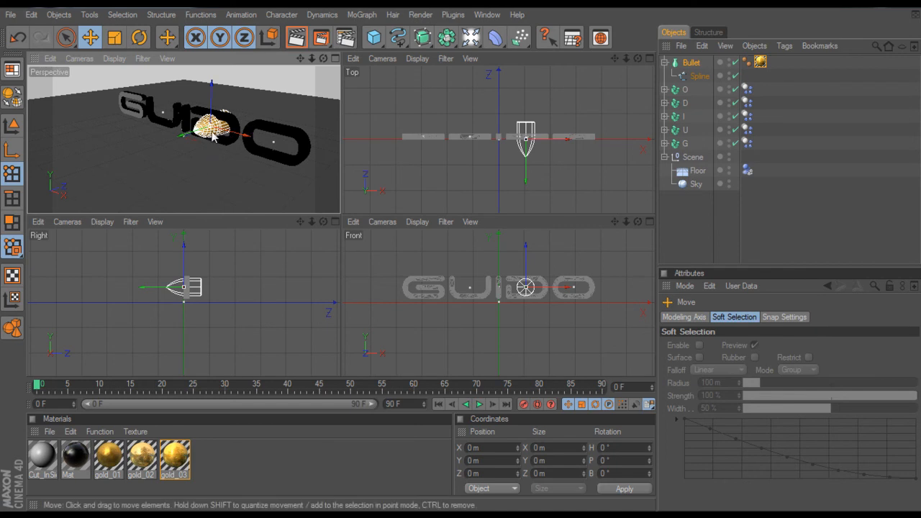
mouse_move(215, 167)
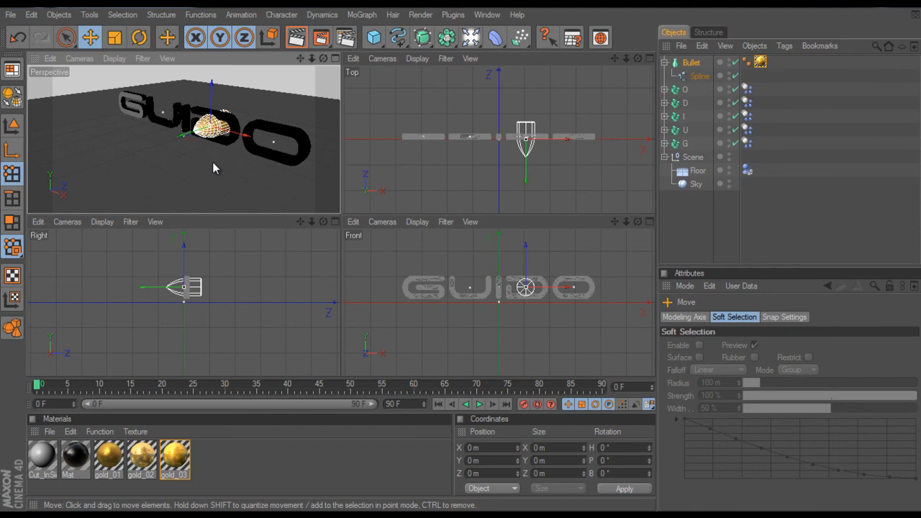
mouse_move(584, 99)
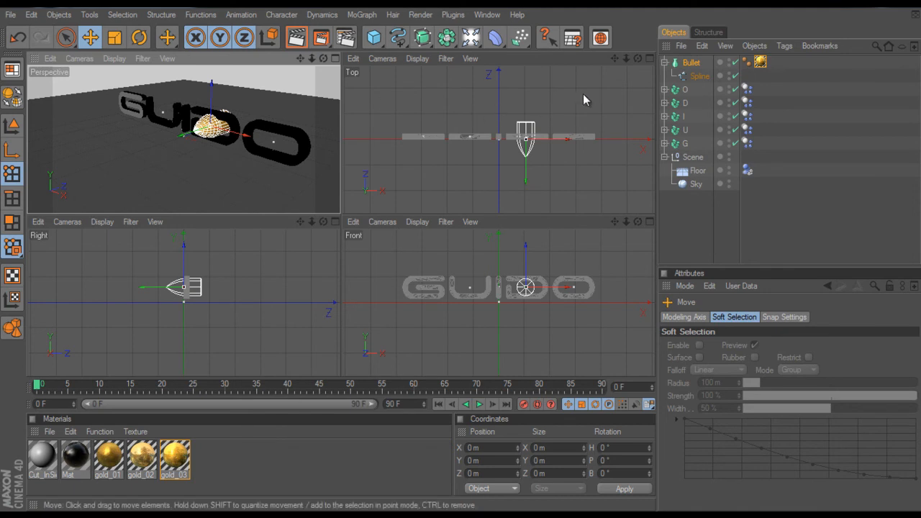
Step: Add a MoGraph Rigid Body tag to the Bullet object
right_click(691, 63)
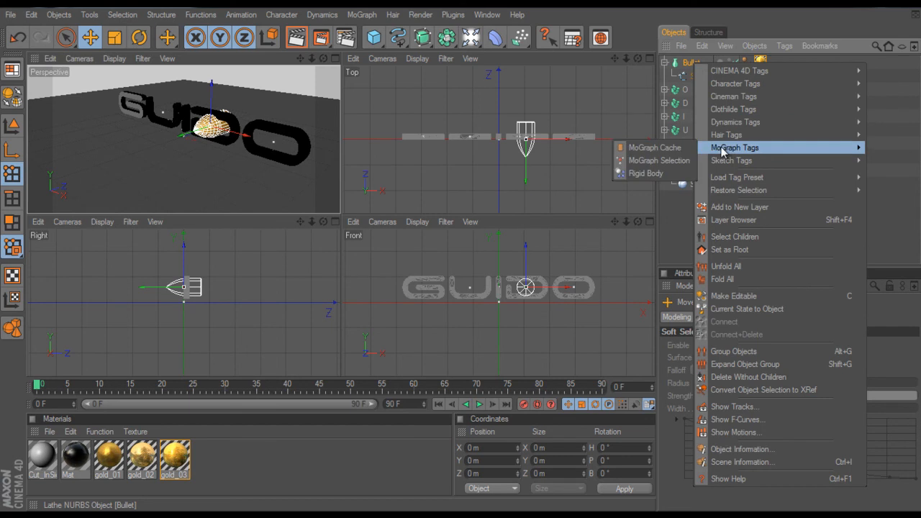
left_click(646, 173)
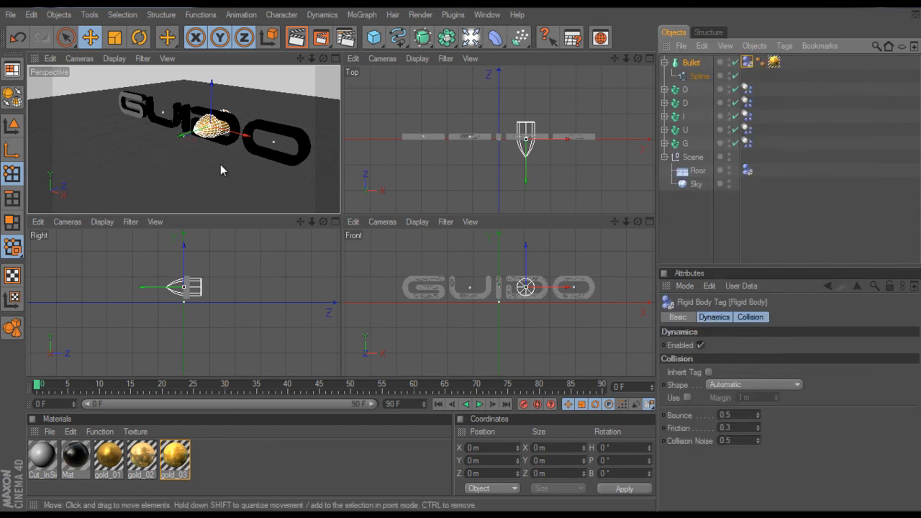
mouse_move(211, 159)
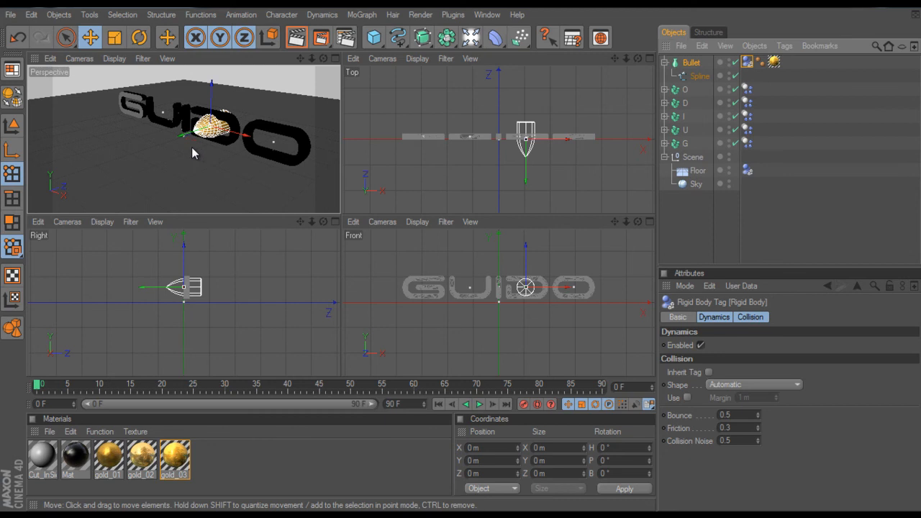
mouse_move(182, 156)
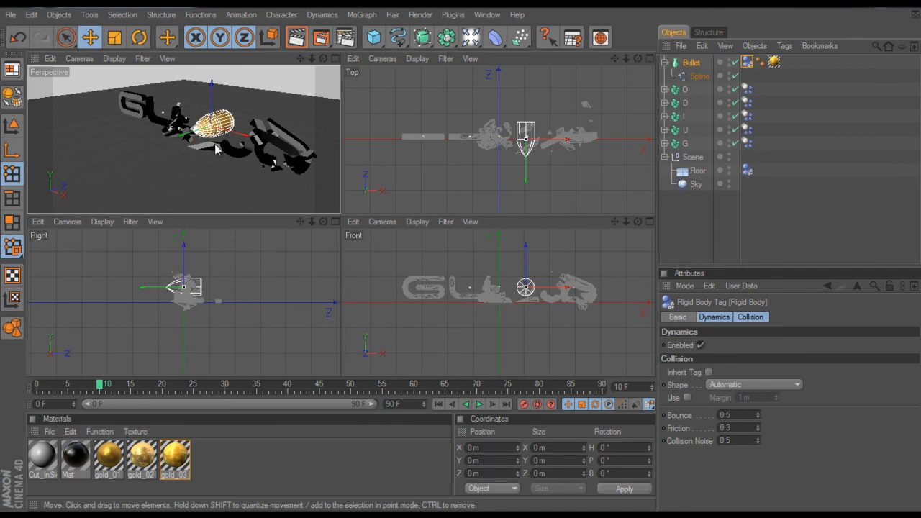
Step: Move the bullet back behind the text, then play and stop the shattering preview
left_click_drag(216, 130, 165, 136)
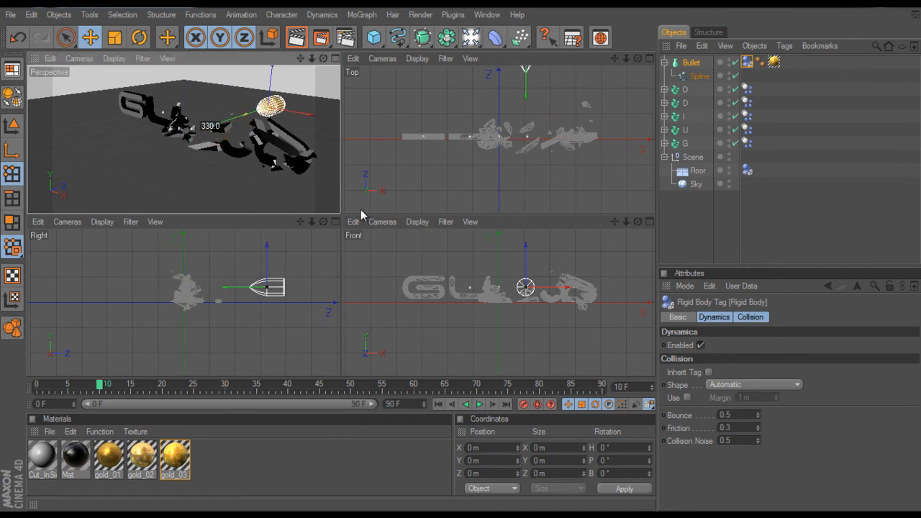
left_click_drag(274, 108, 331, 79)
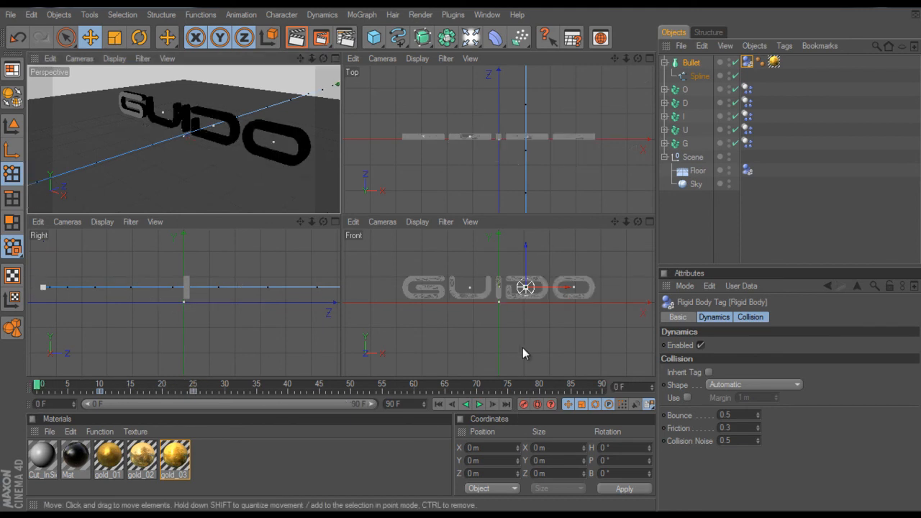
left_click(479, 404)
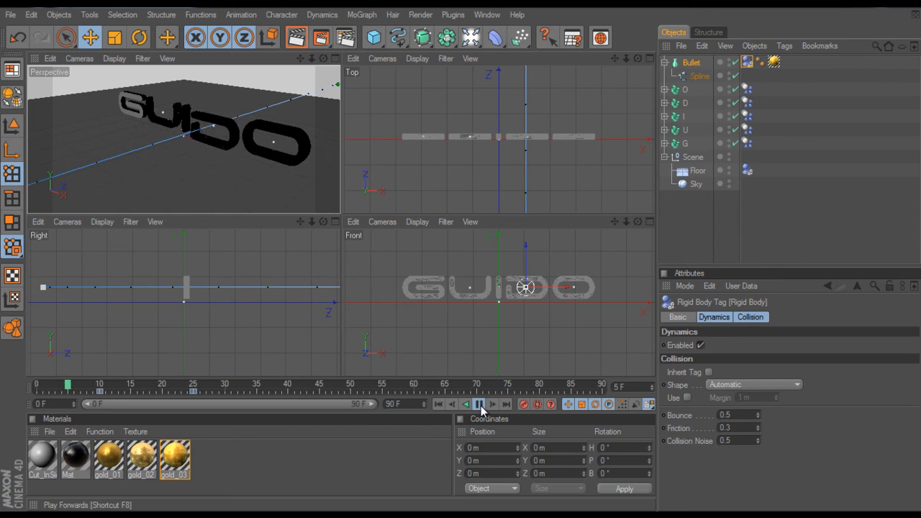
left_click(479, 404)
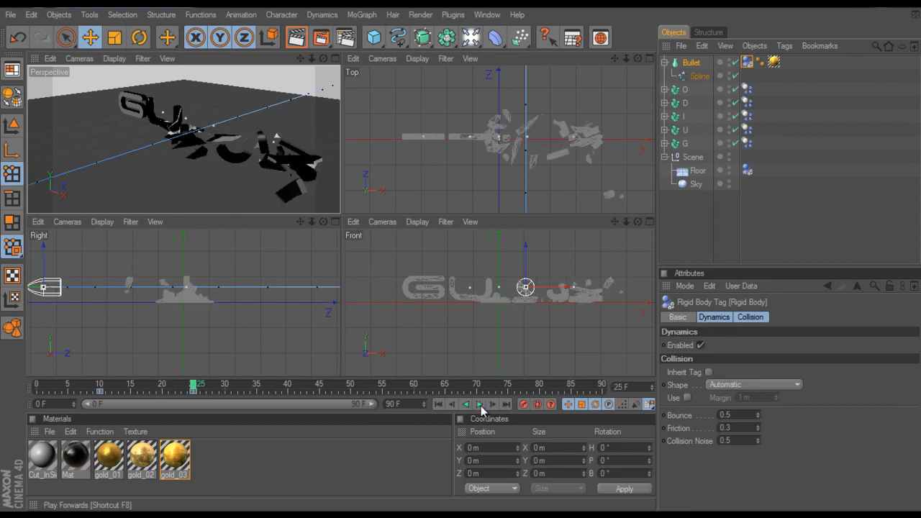
left_click(451, 404)
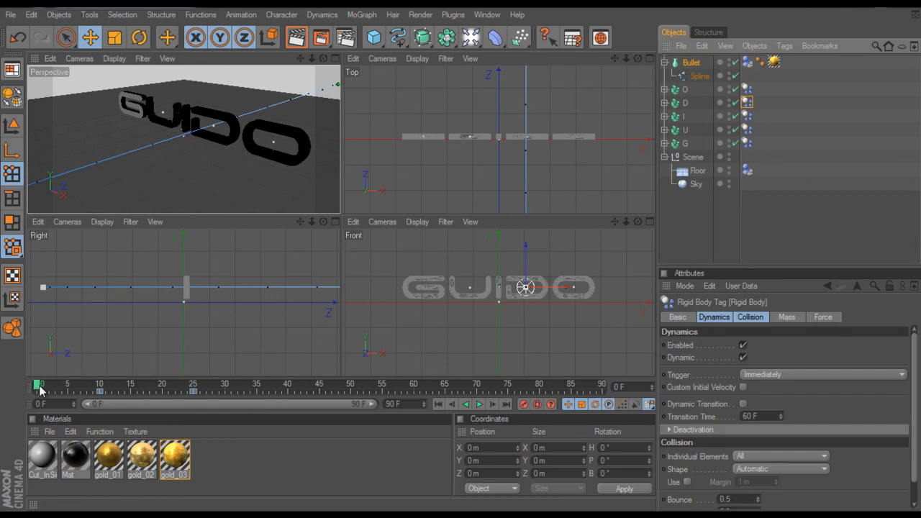
Step: Key the D's rigid-body Dynamics Enabled at frame 19, then scrub back to review
left_click_drag(37, 387, 97, 387)
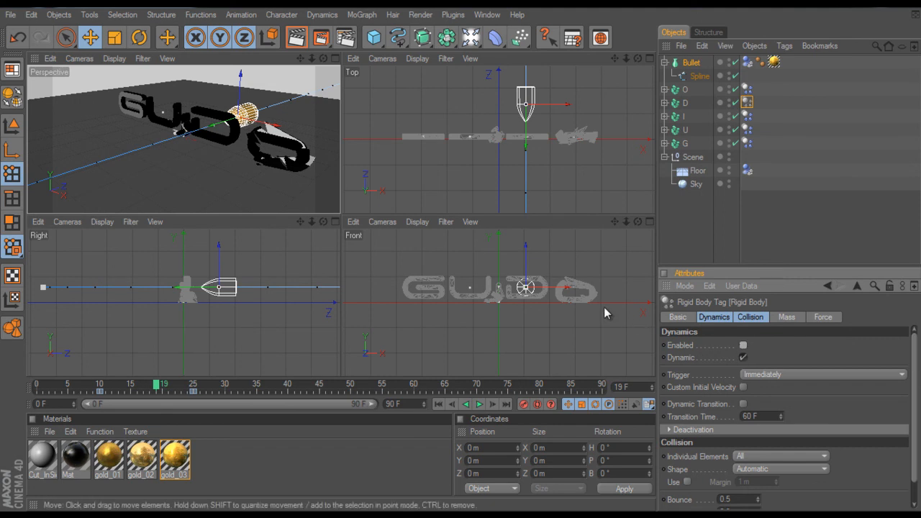
mouse_move(668, 356)
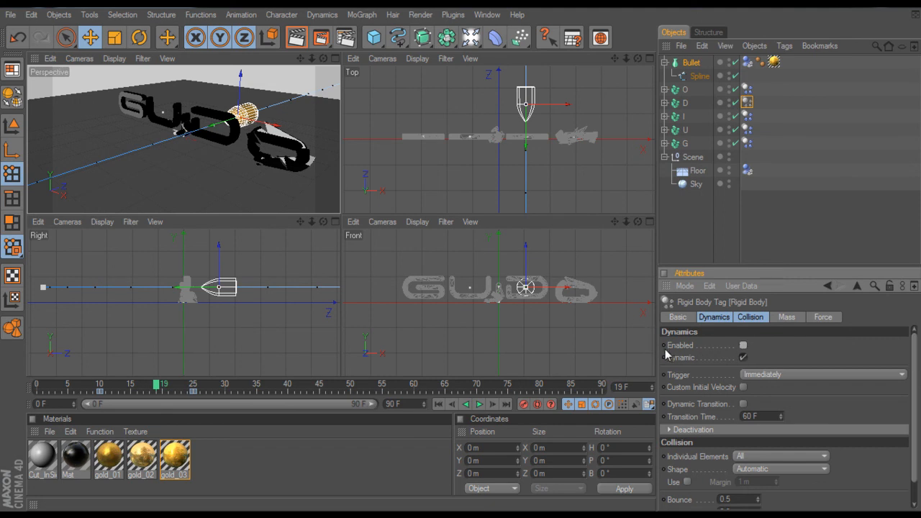
mouse_move(663, 347)
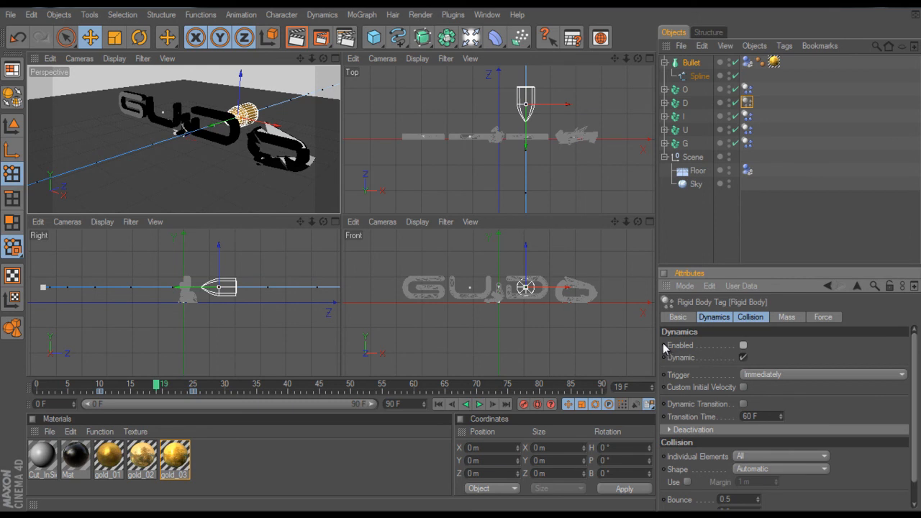
left_click(743, 346)
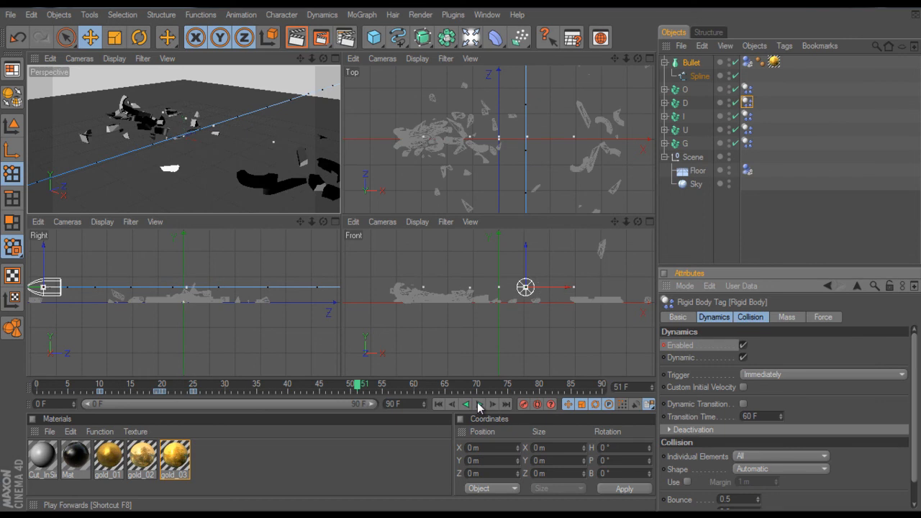
mouse_move(367, 390)
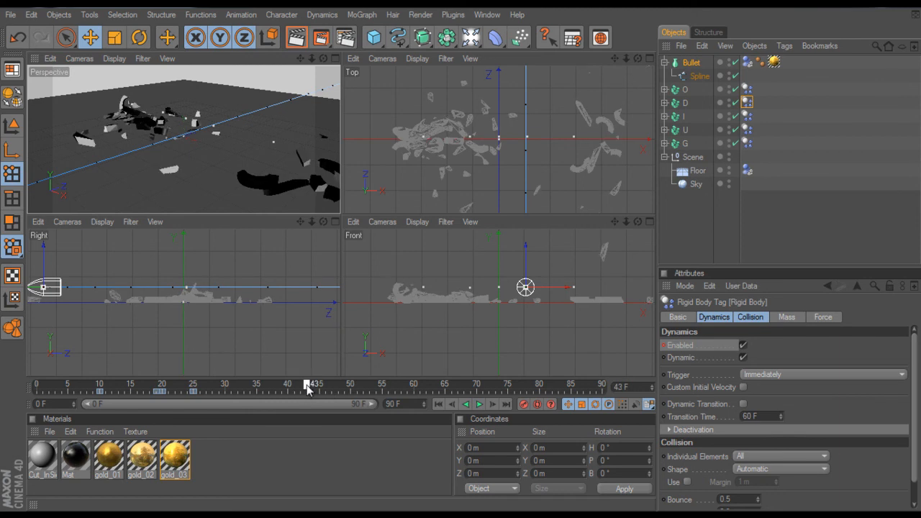
left_click_drag(308, 383, 241, 384)
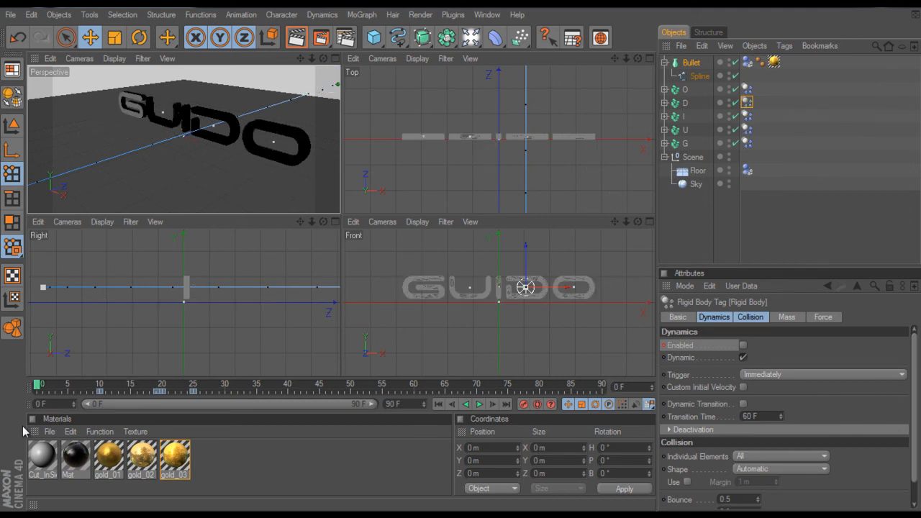
mouse_move(49, 440)
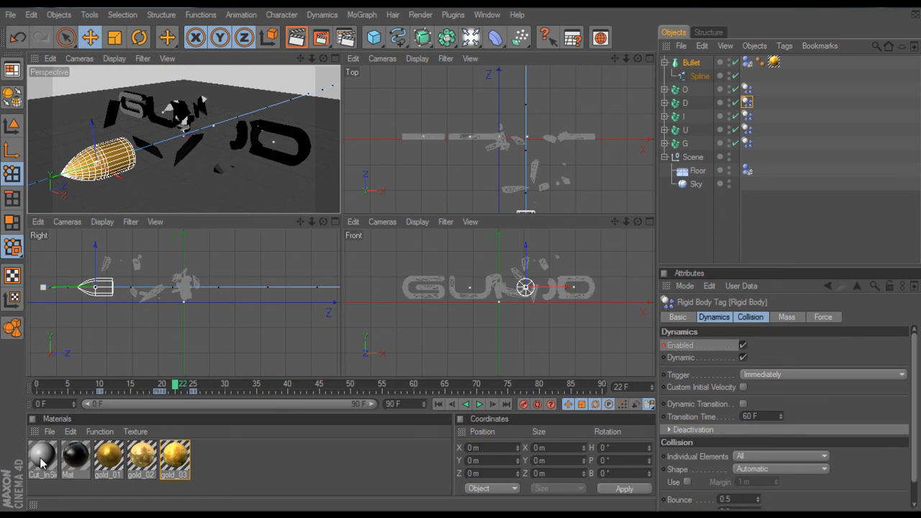
Step: Select the Cut_InSide and Mat materials, then open Cut_InSide in the Material Editor
left_click(42, 453)
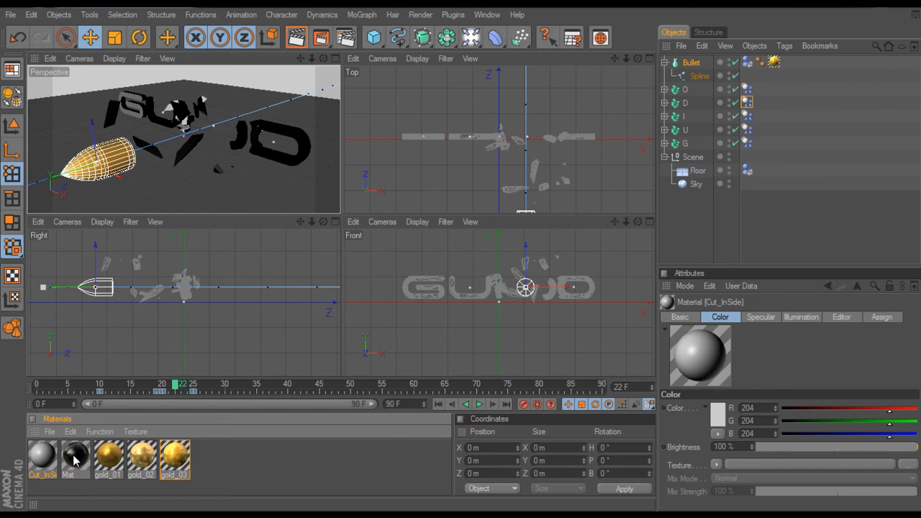
left_click(75, 459)
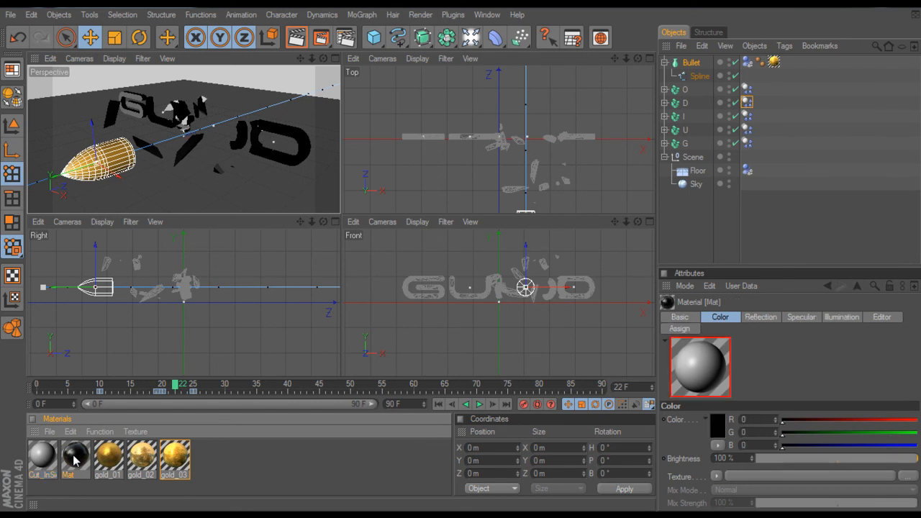
double_click(75, 458)
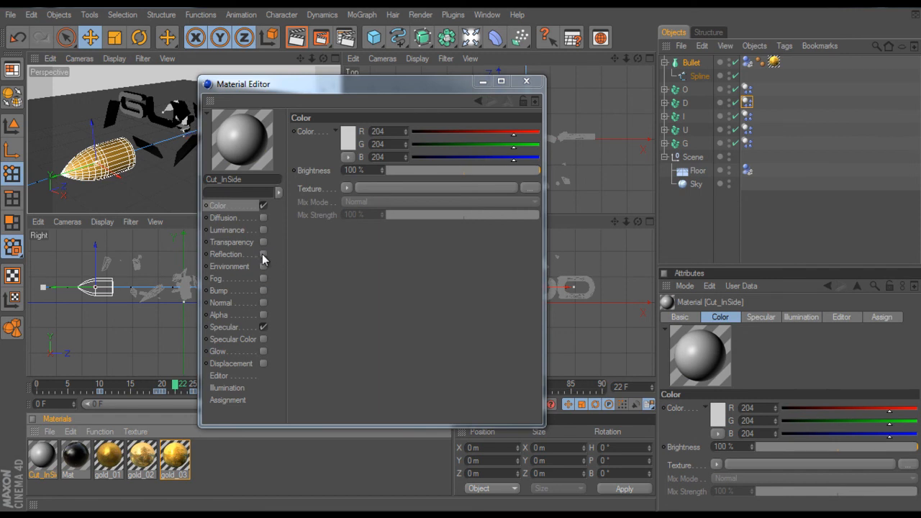
Step: Enable a Fresnel reflection at 15% brightness on Cut_InSide
left_click(351, 201)
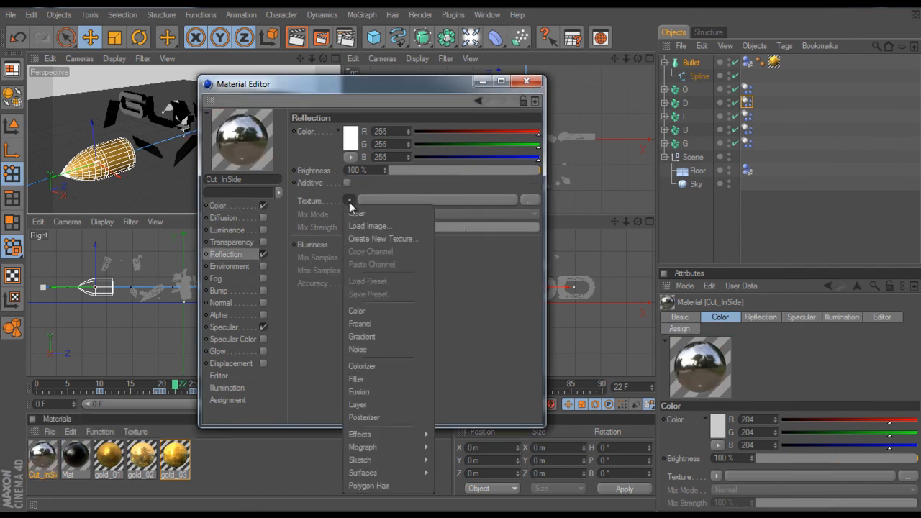
left_click(360, 323)
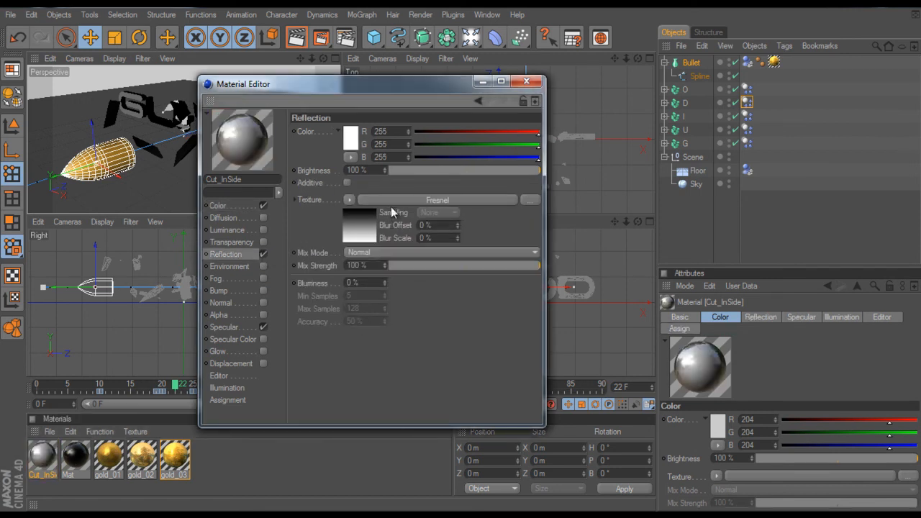
left_click_drag(536, 171, 414, 171)
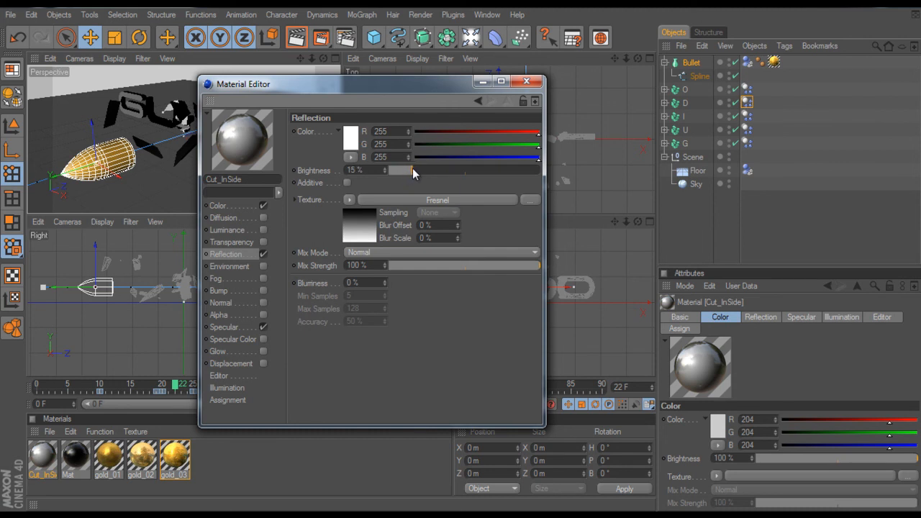
Step: Set the colour via HSV to a saturated bright orange and close the editor
left_click(218, 205)
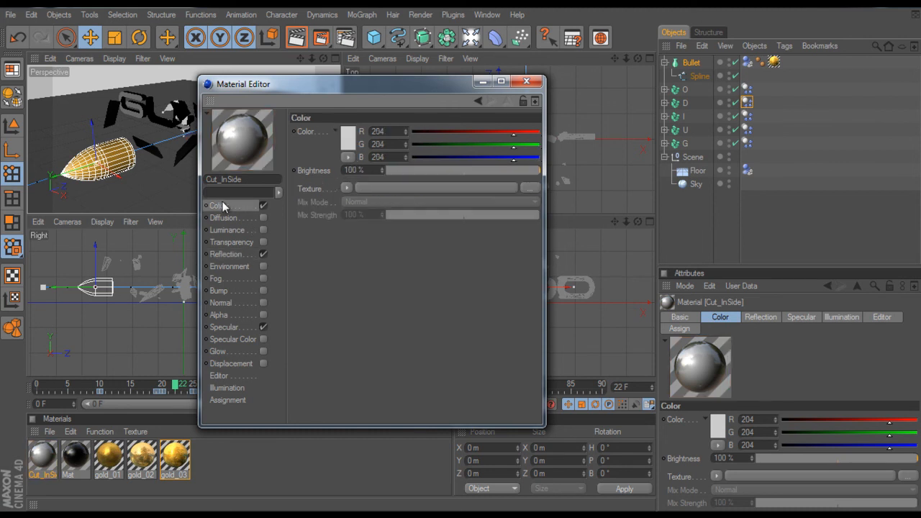
left_click(349, 158)
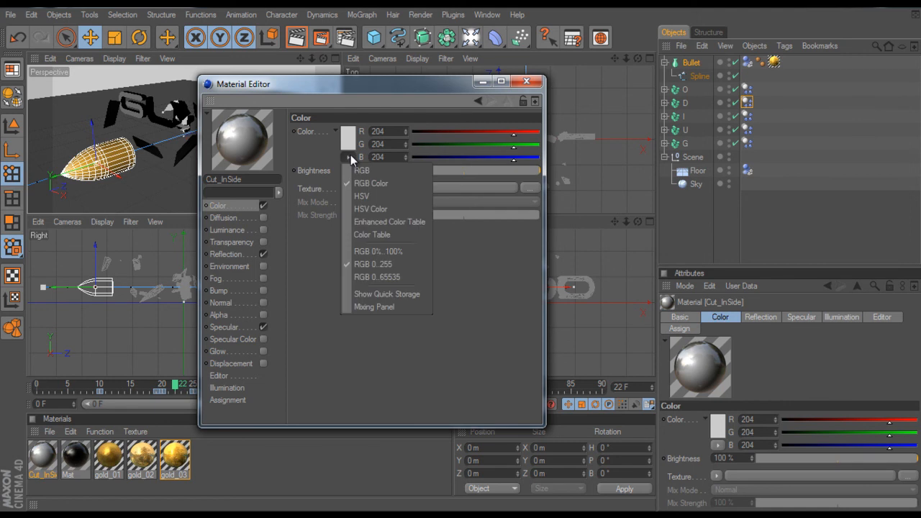
left_click(371, 209)
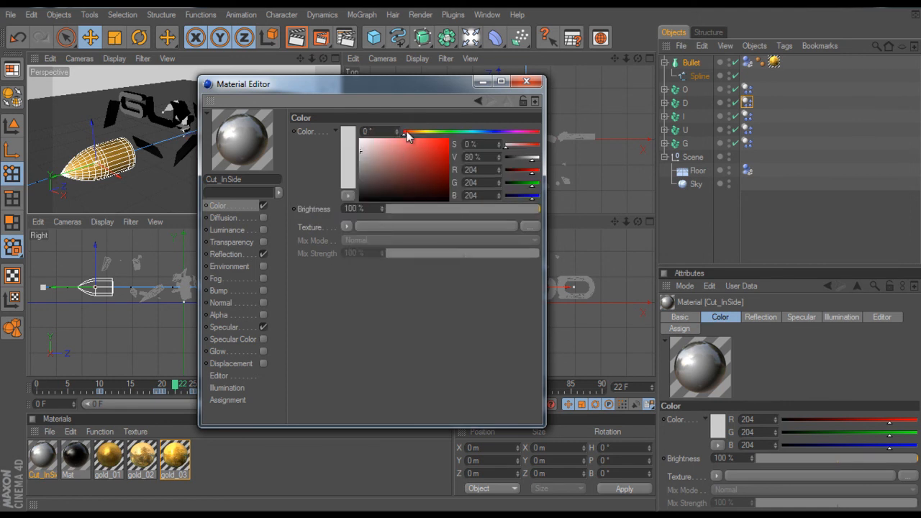
left_click_drag(394, 132, 412, 137)
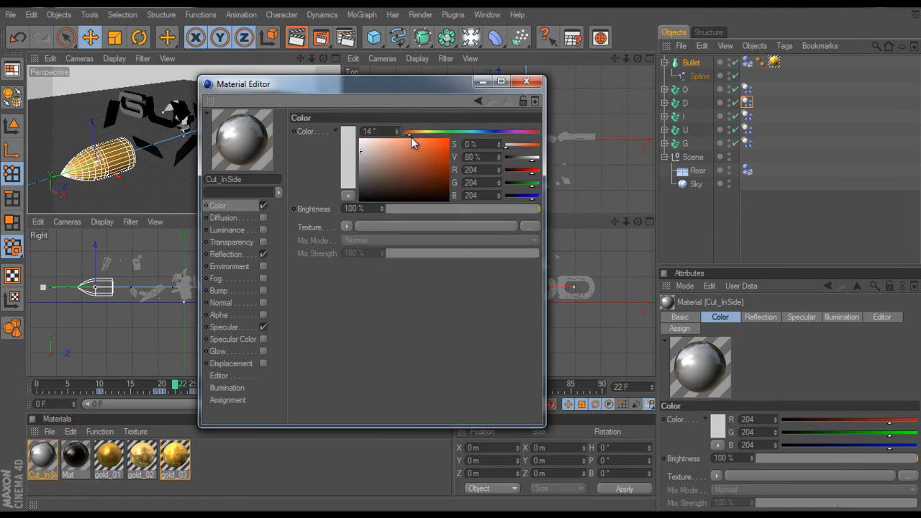
left_click_drag(410, 133, 413, 136)
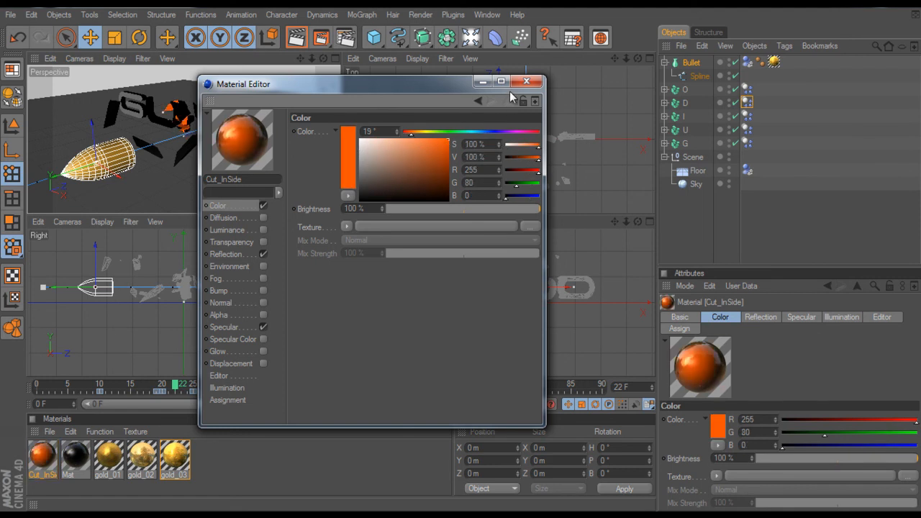
left_click(527, 81)
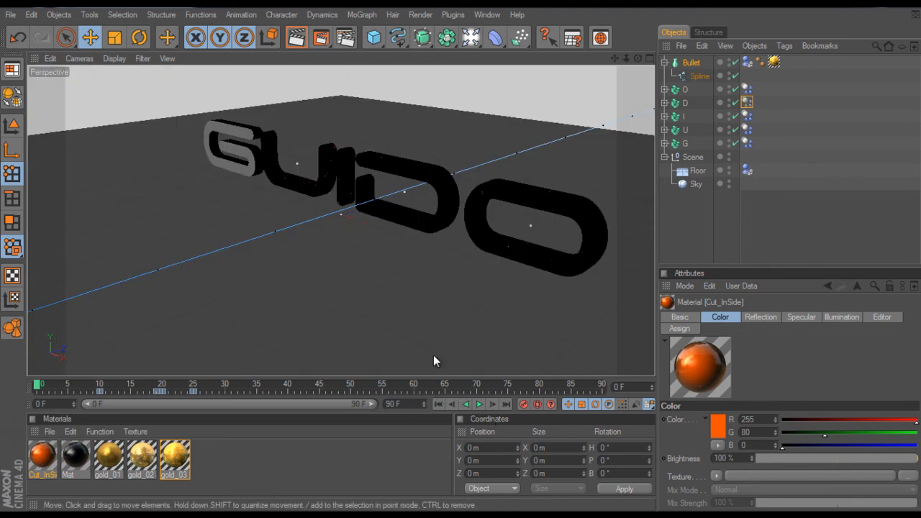
mouse_move(483, 345)
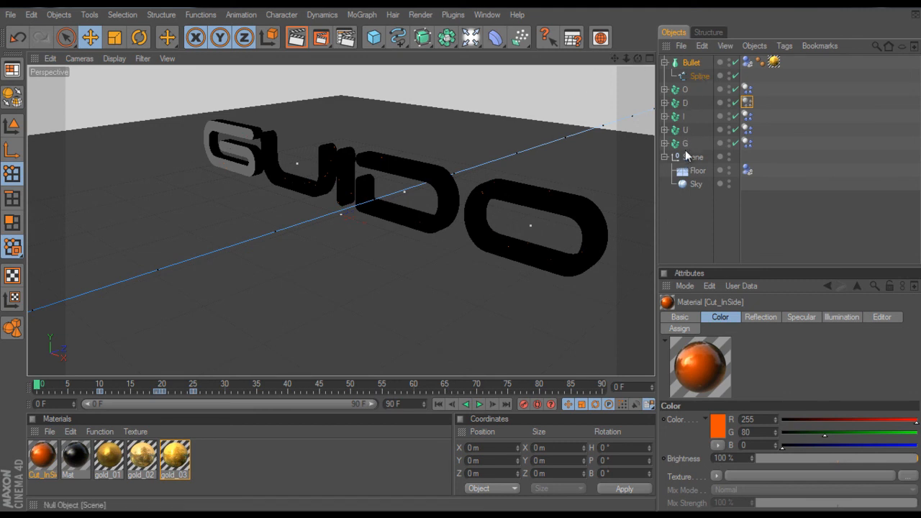
Step: Select the G, U, I, D and O letter objects together
left_click(685, 142)
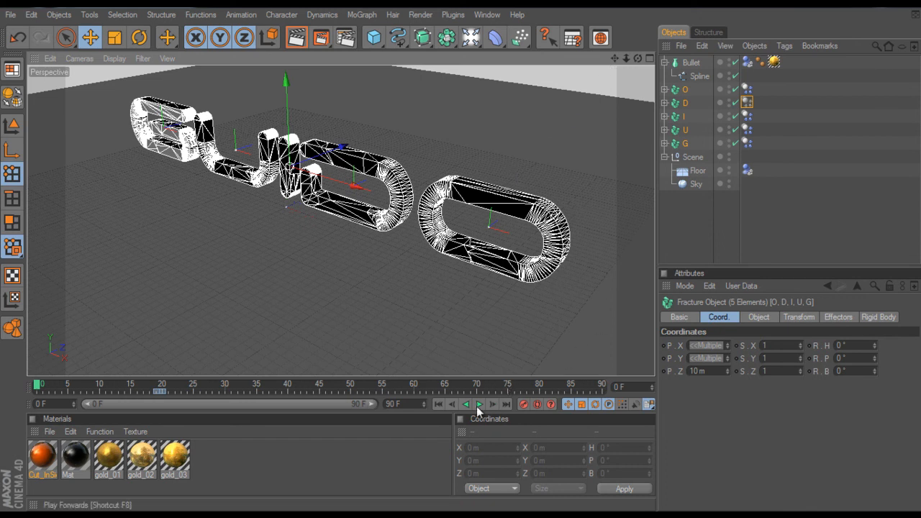
Step: Play the animation and stop it at the bullet's impact around frame 22
left_click(480, 404)
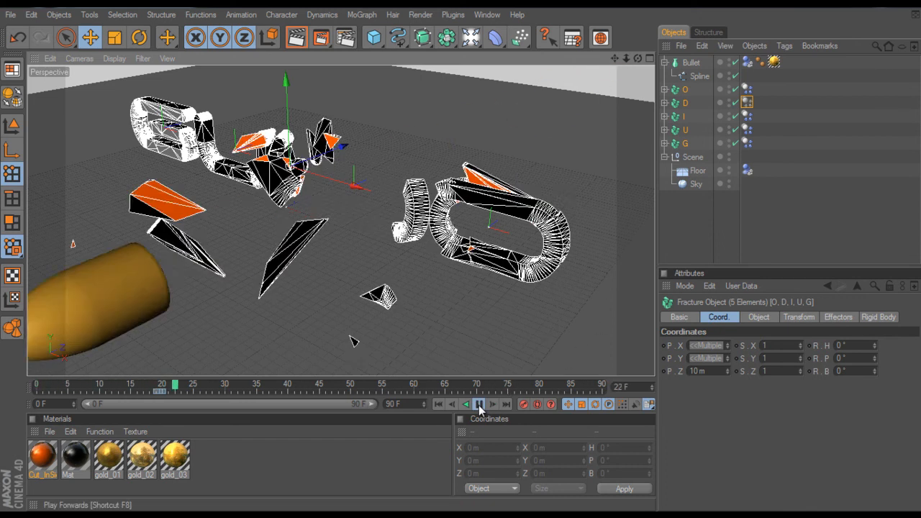
left_click(478, 403)
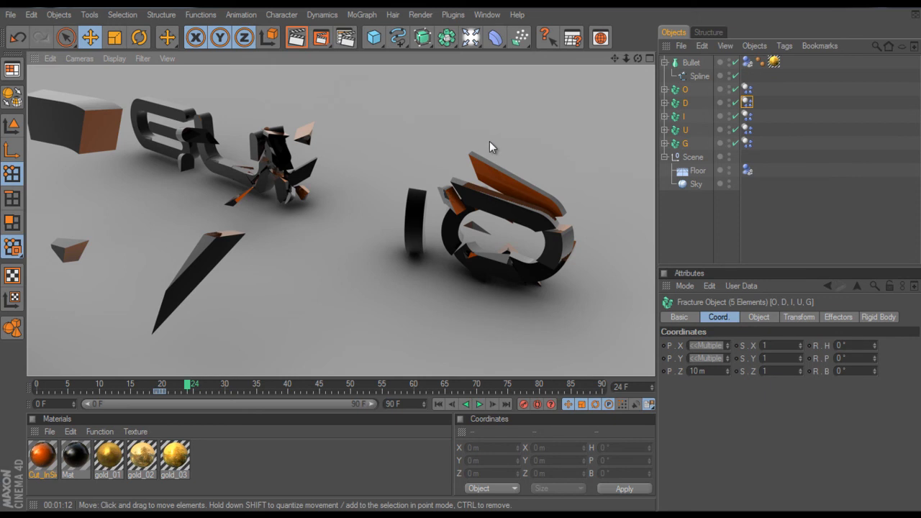
mouse_move(320, 168)
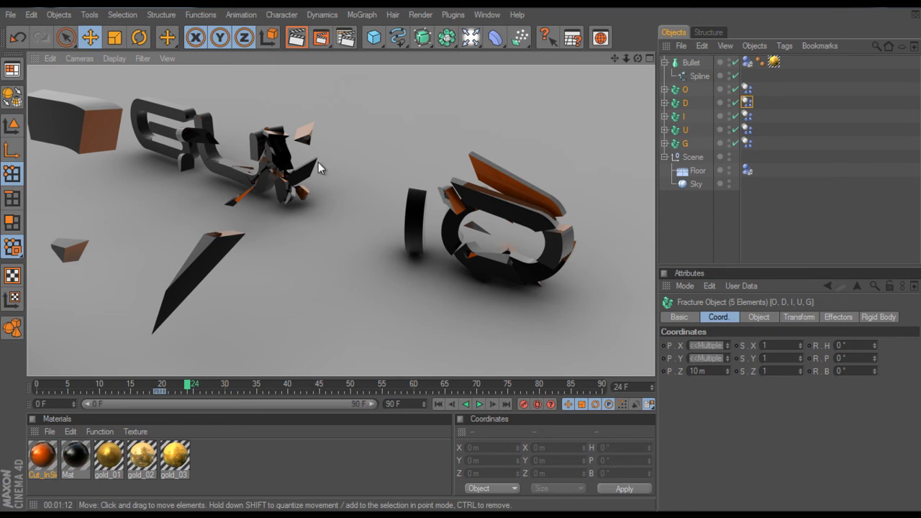
mouse_move(198, 286)
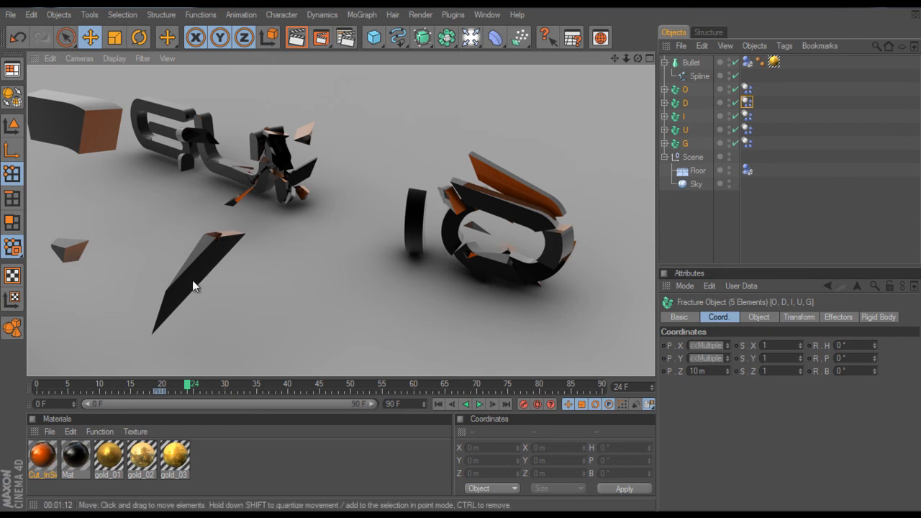
mouse_move(446, 185)
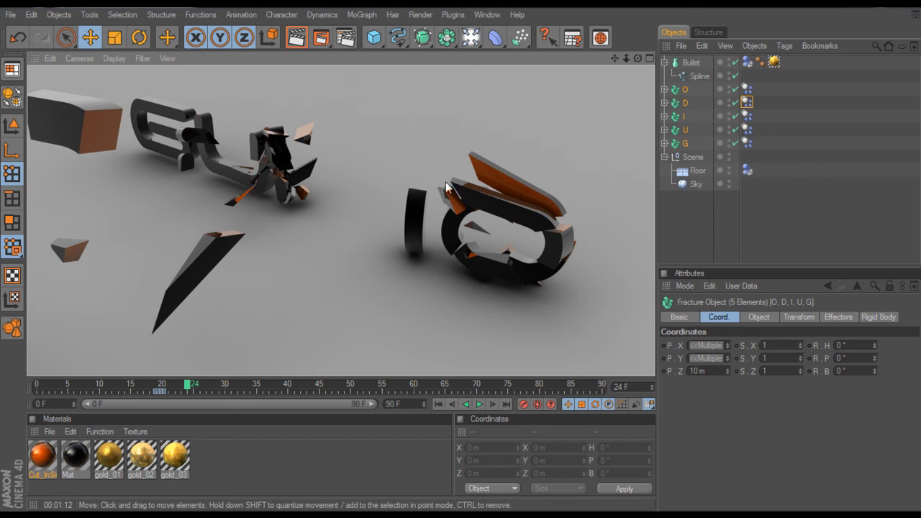
mouse_move(226, 151)
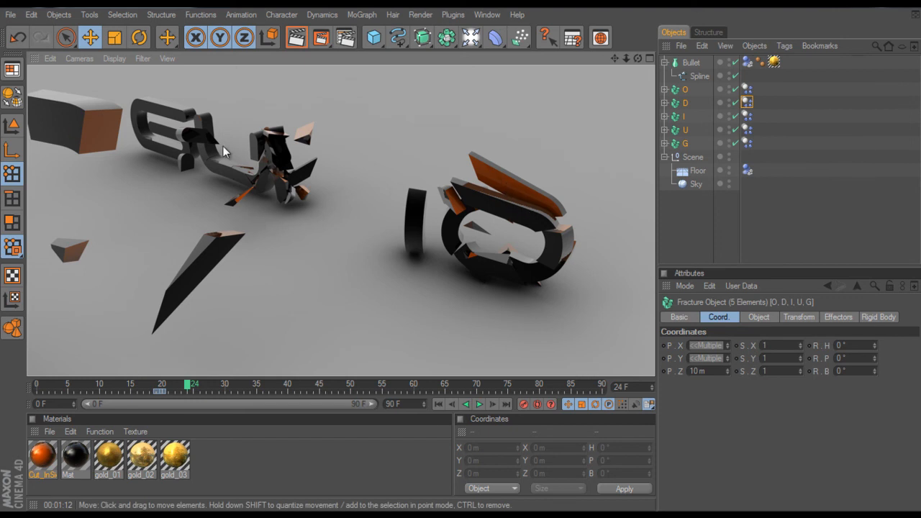
mouse_move(225, 156)
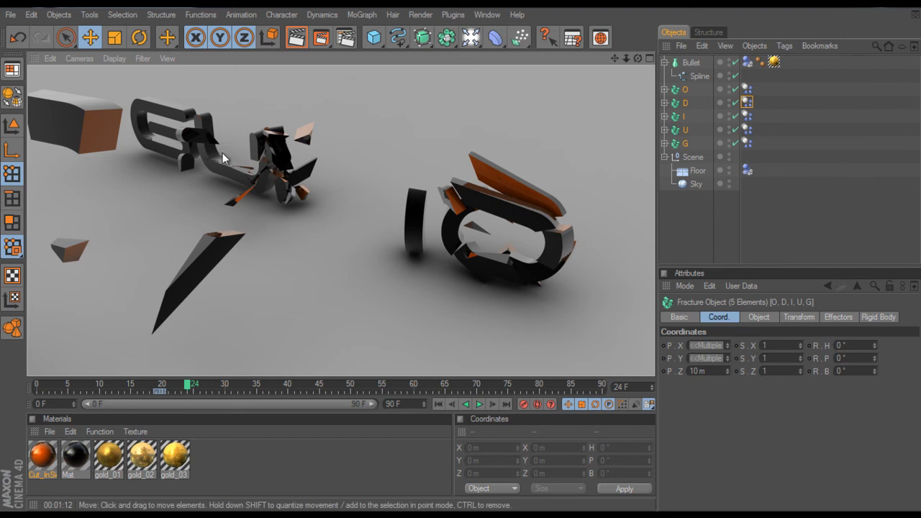